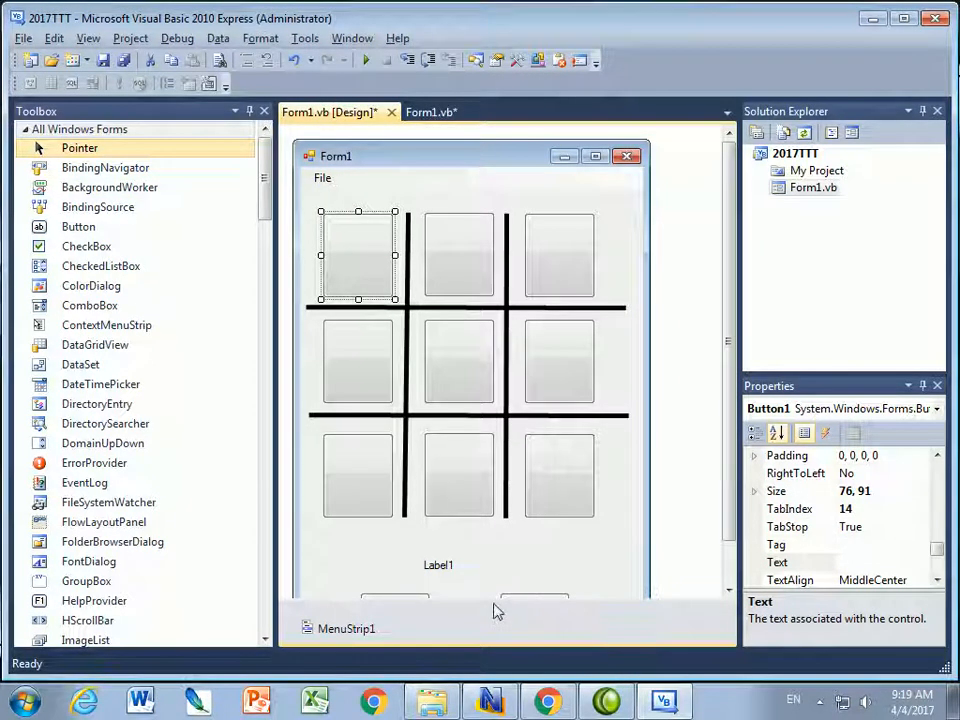
# - Switch to Form1.vb code and add blank lines after End If in Button1_Click
pyautogui.scroll(-3)
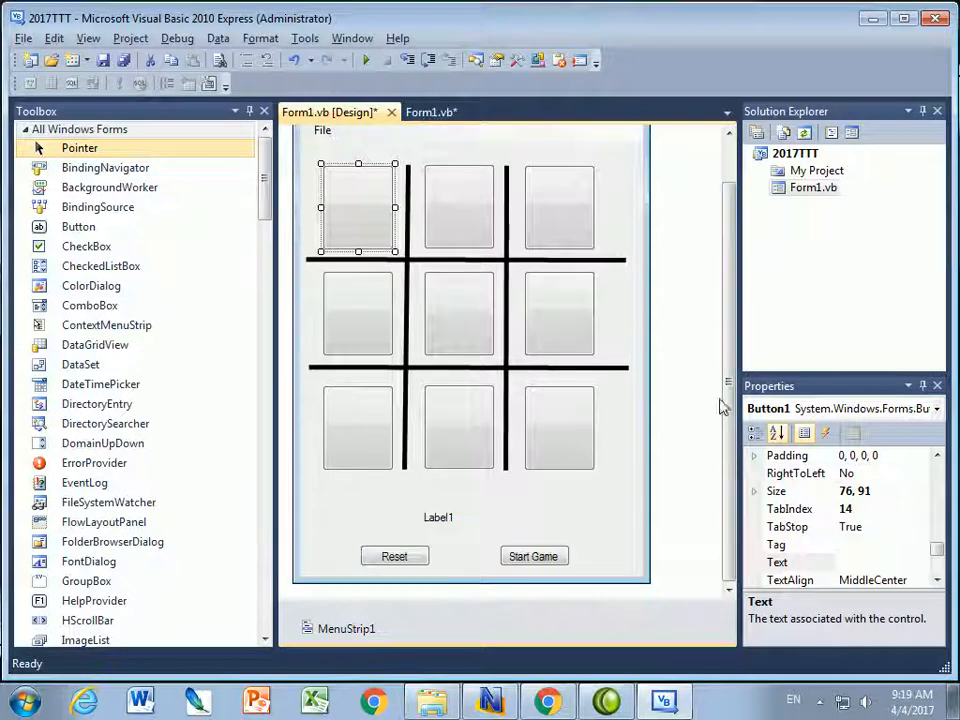
pyautogui.click(432, 112)
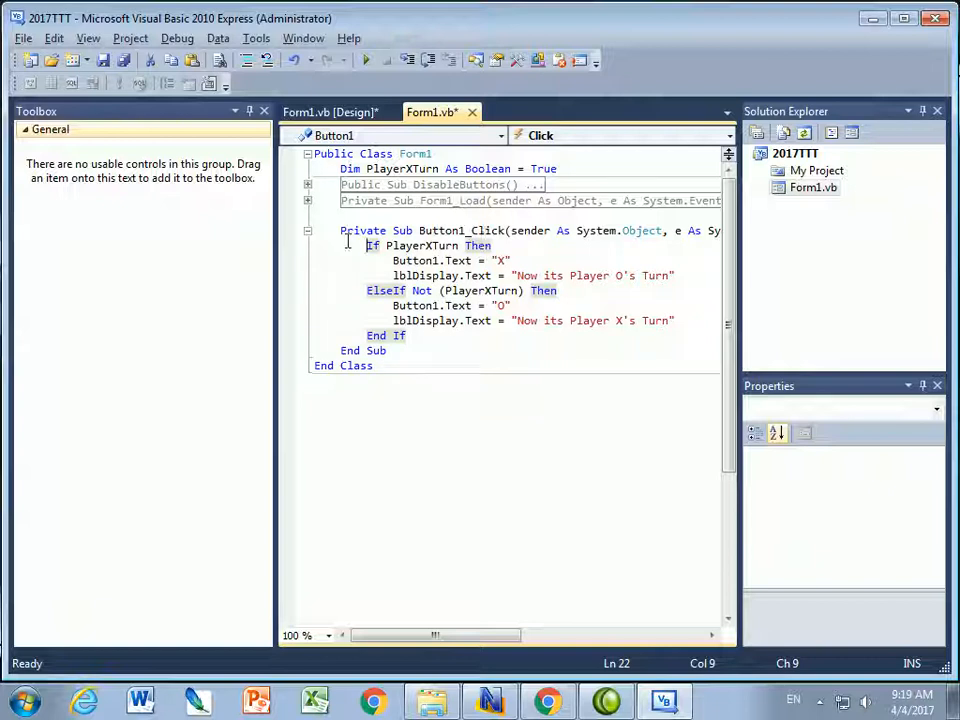
pyautogui.moveTo(436, 384)
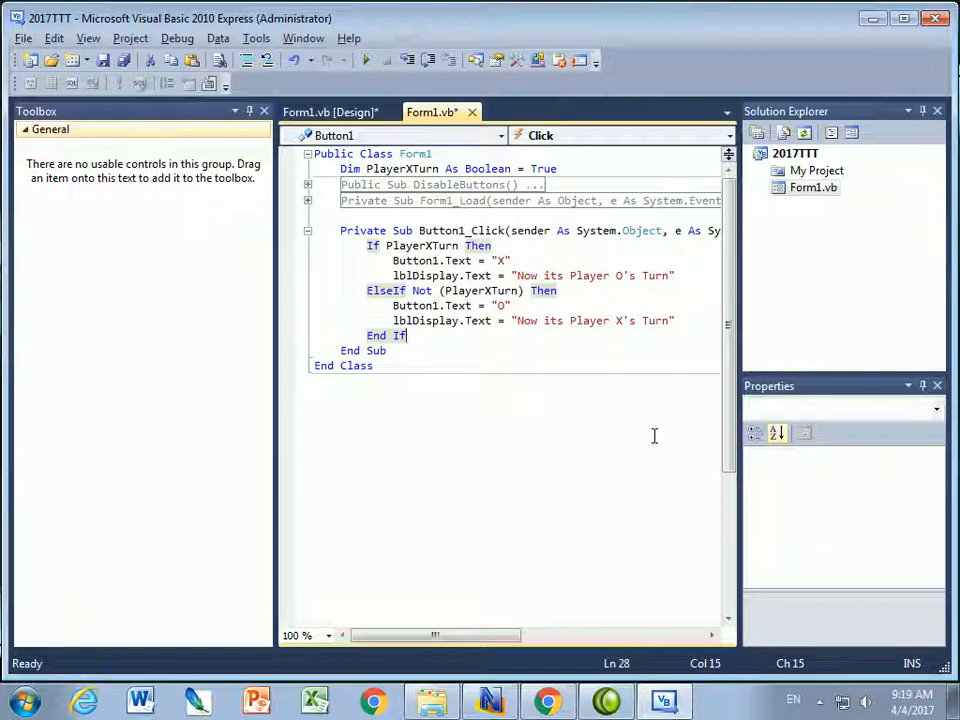
pyautogui.press('enter')
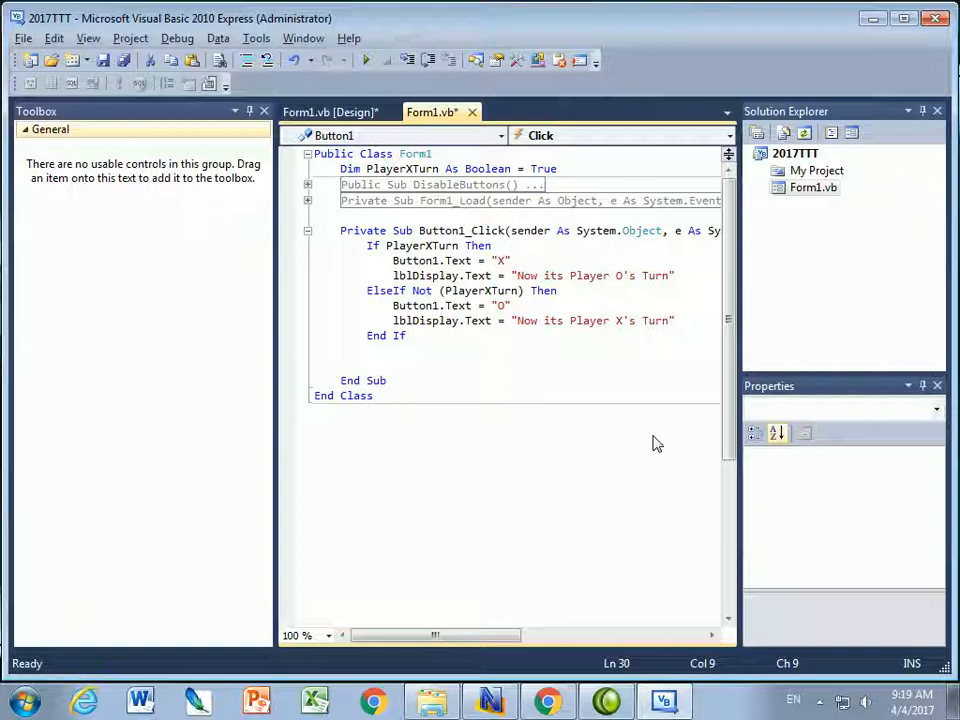
pyautogui.moveTo(520, 346)
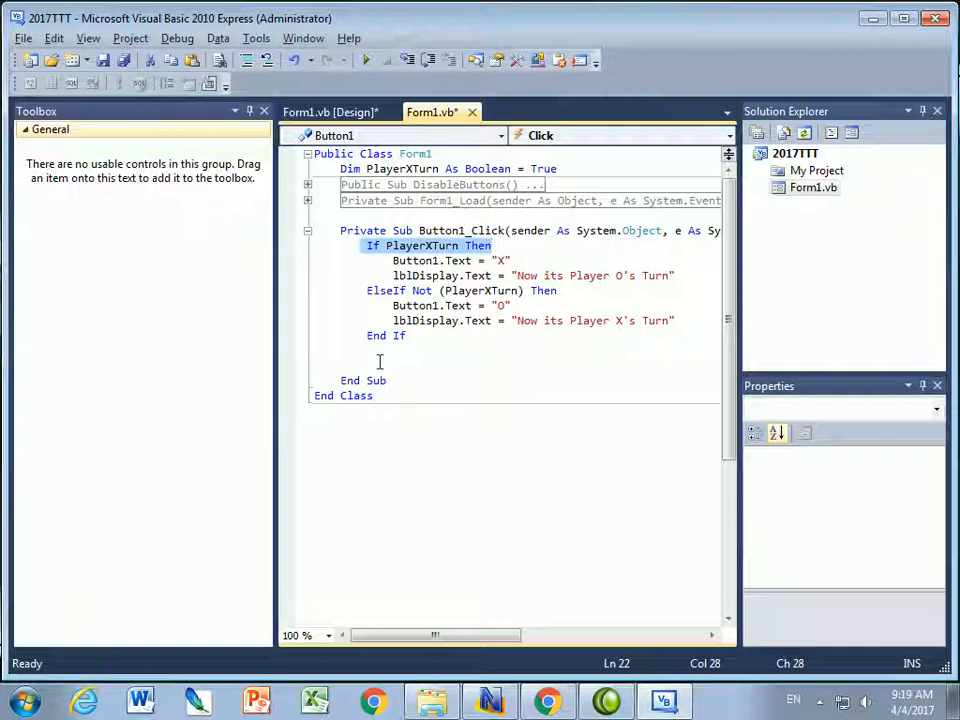
pyautogui.click(496, 362)
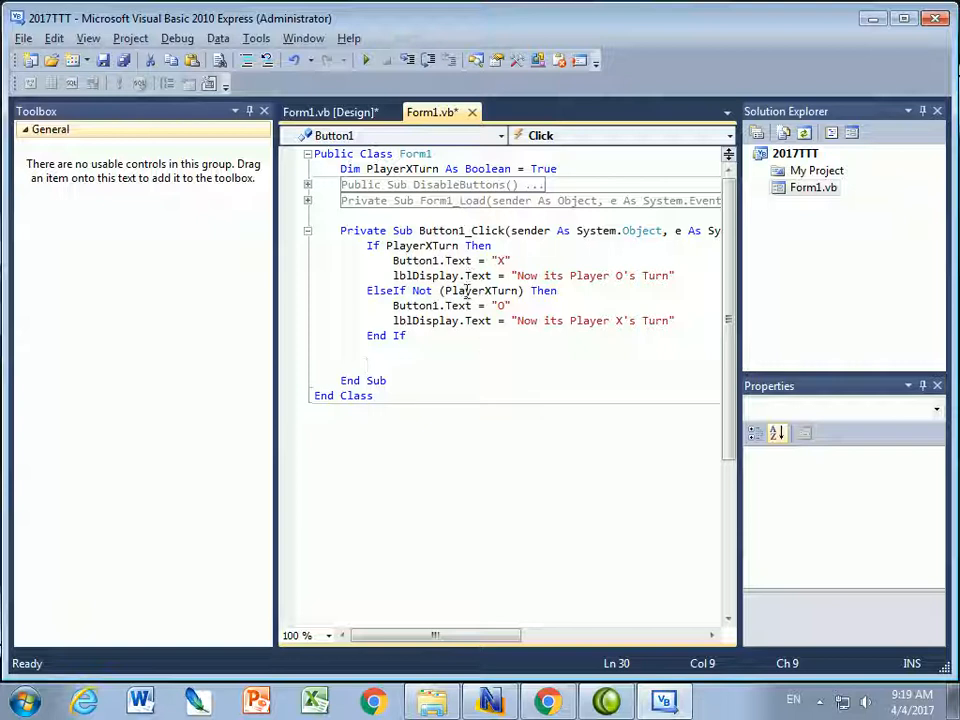
# - Add an If block setting PlayerXTurn = False when True, else PlayerXTurn = True
pyautogui.write('If PlayerXTurn Then')
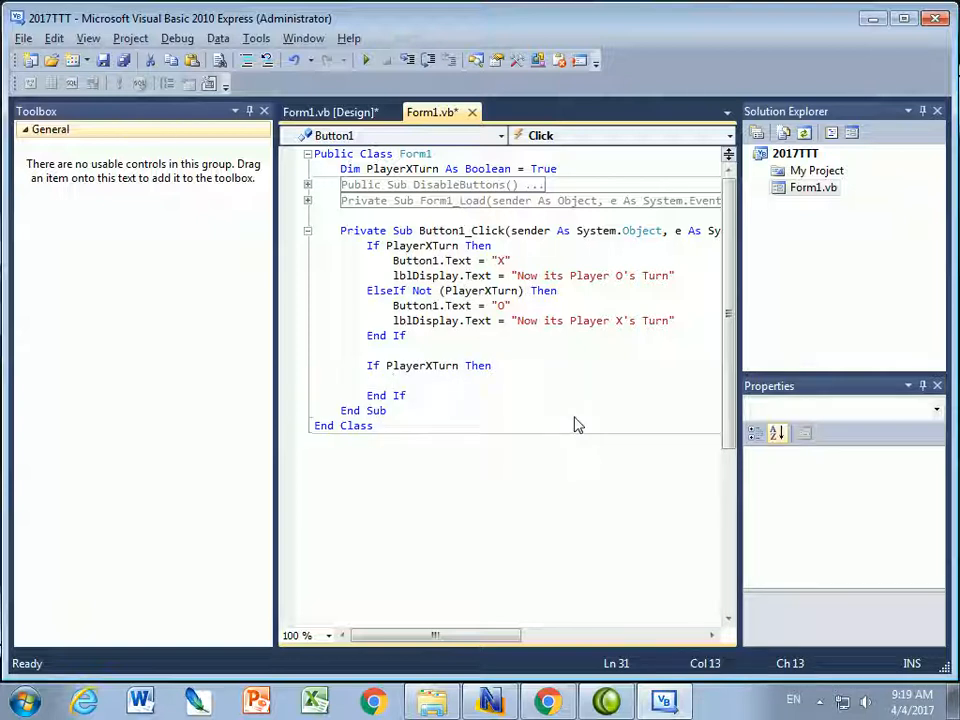
pyautogui.write('pl')
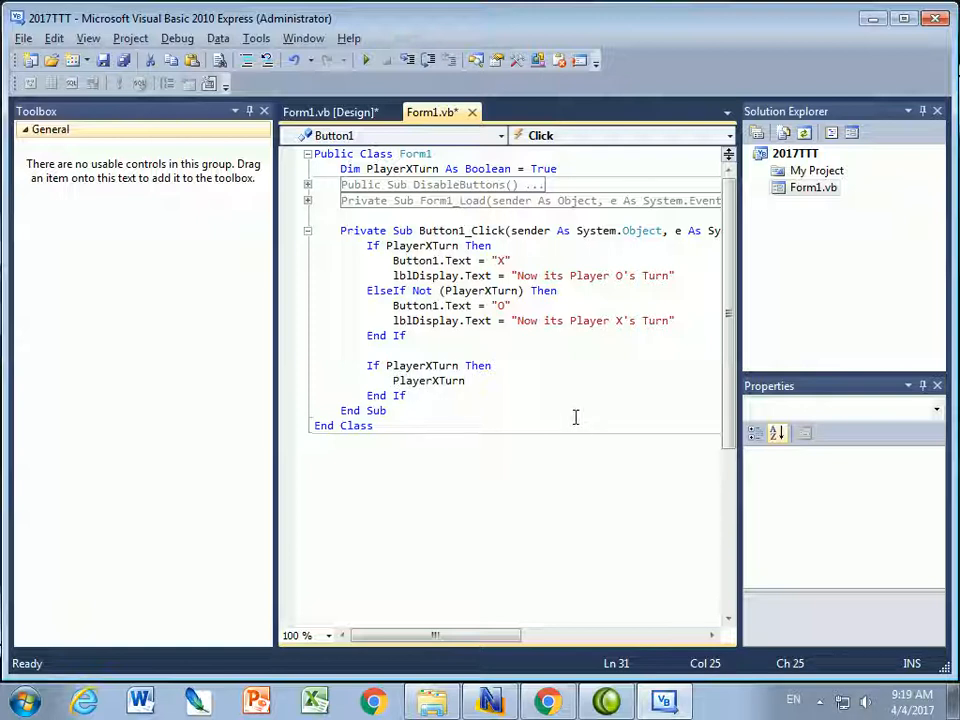
pyautogui.write('= False')
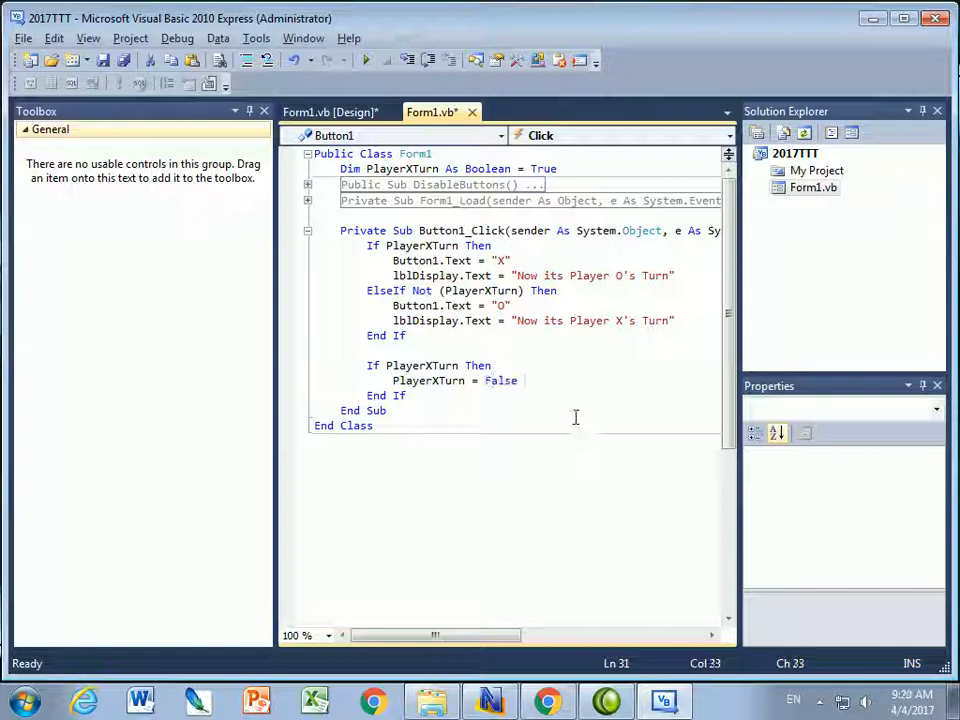
pyautogui.write('else')
pyautogui.write('play')
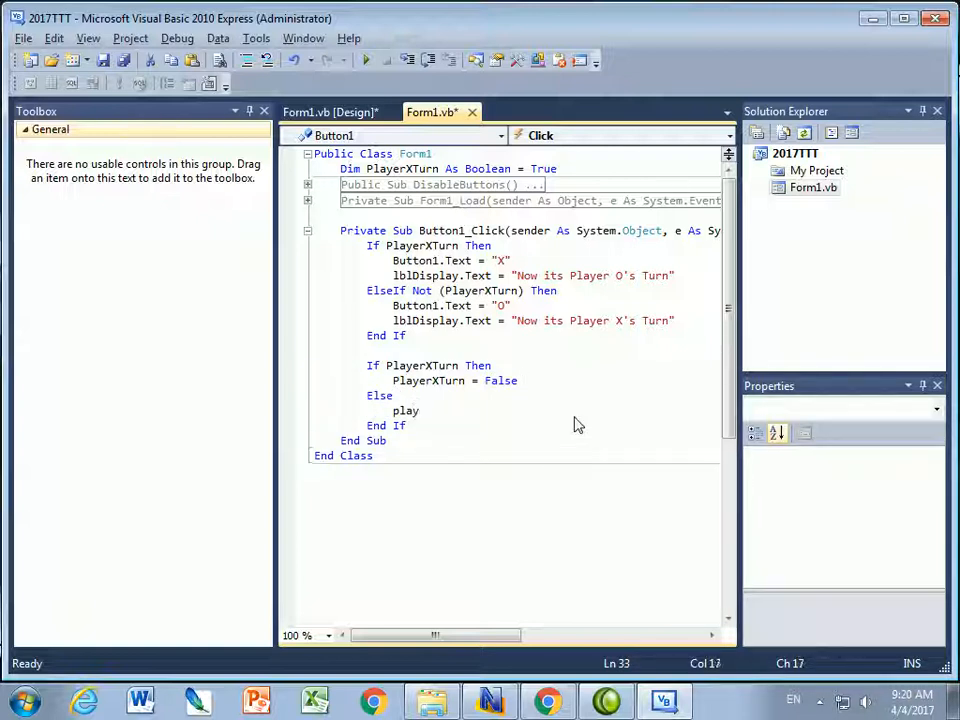
pyautogui.write('erXTurn = True')
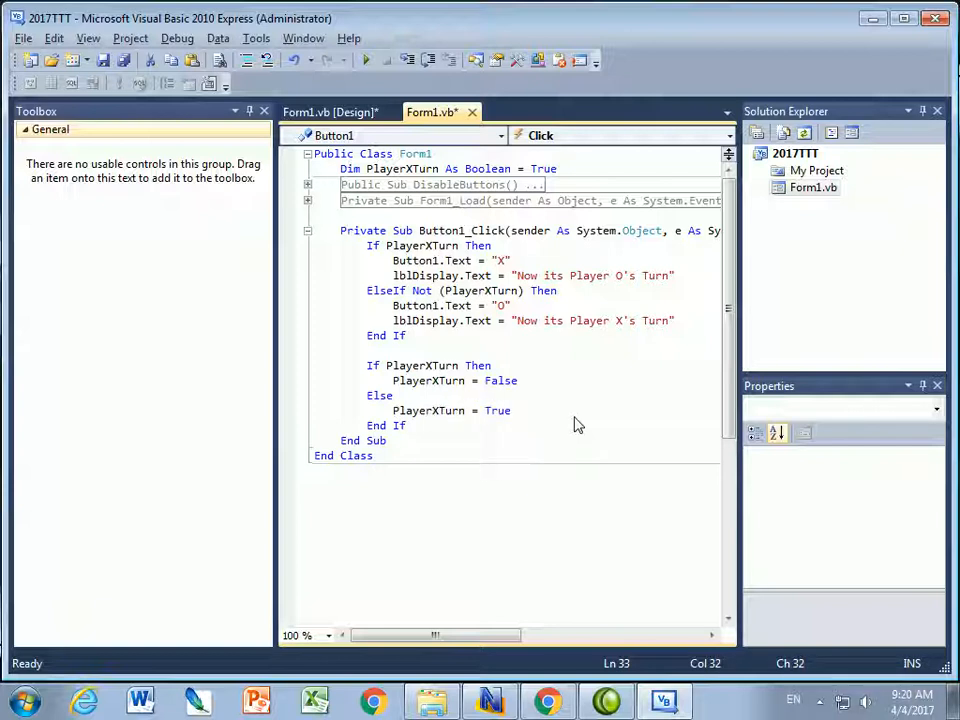
pyautogui.moveTo(480, 268)
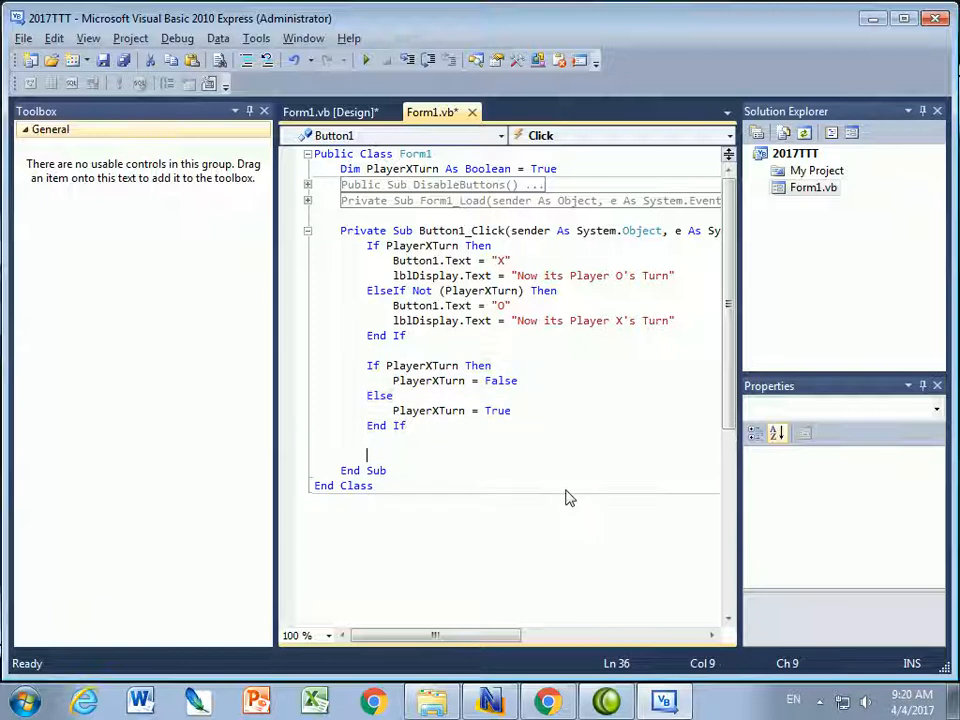
# - Add Button1.Enabled = False before End Sub in Button1_Click
pyautogui.write('But')
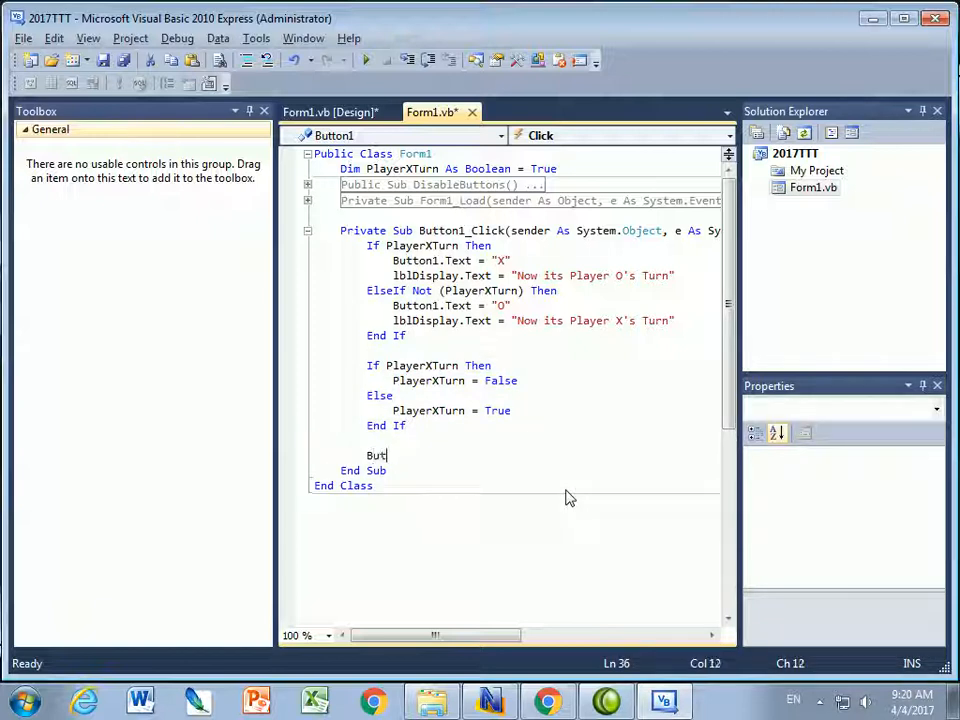
pyautogui.write('ton1')
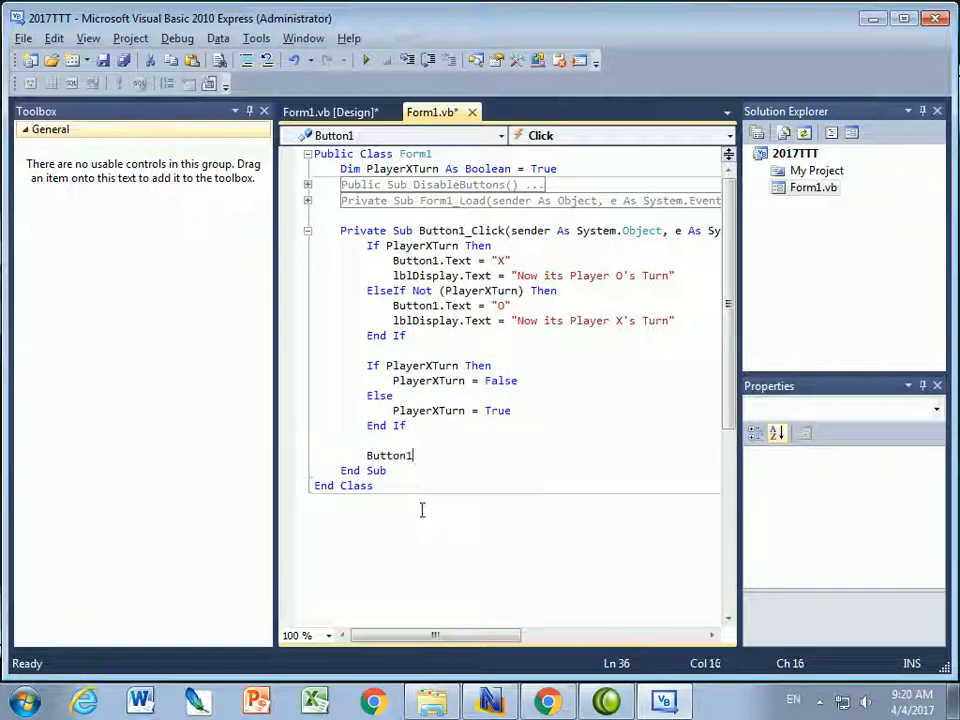
pyautogui.write('.Enabled')
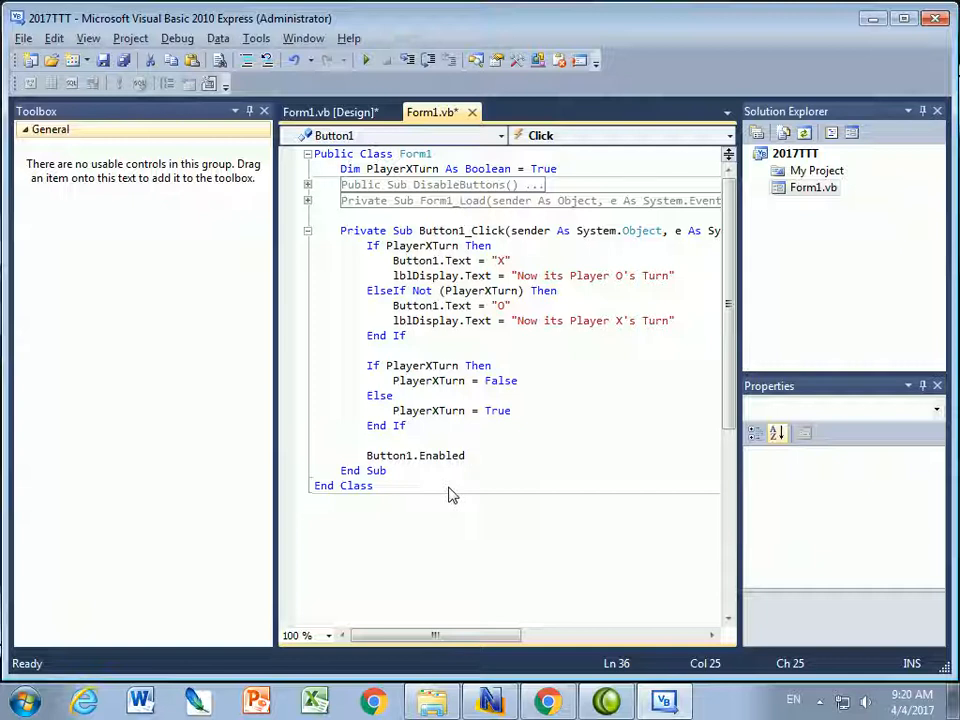
pyautogui.write('= False')
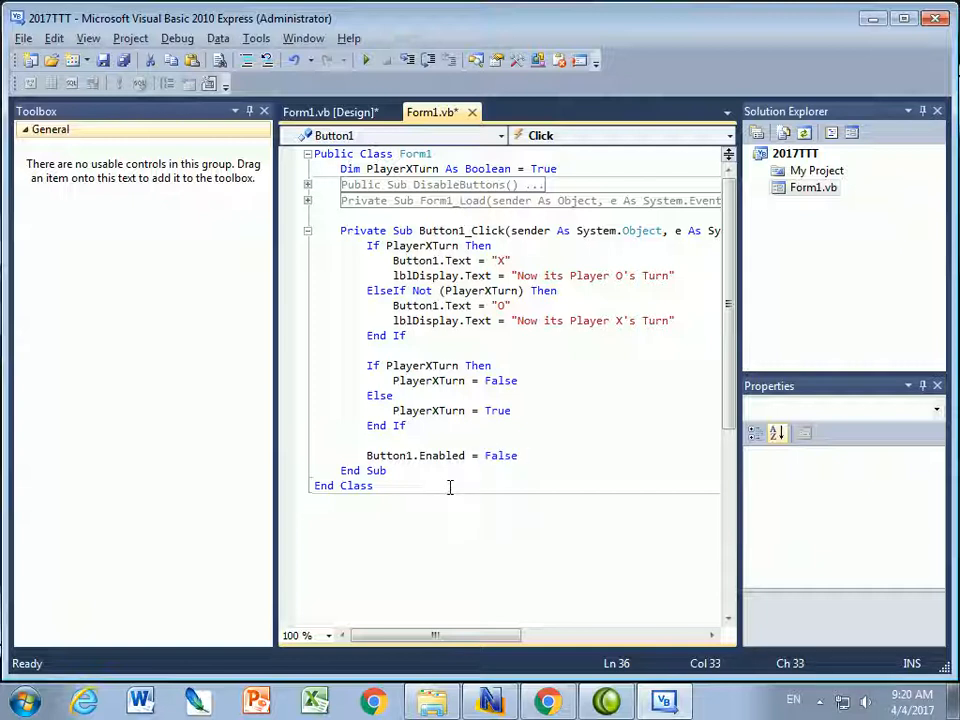
pyautogui.moveTo(348, 240)
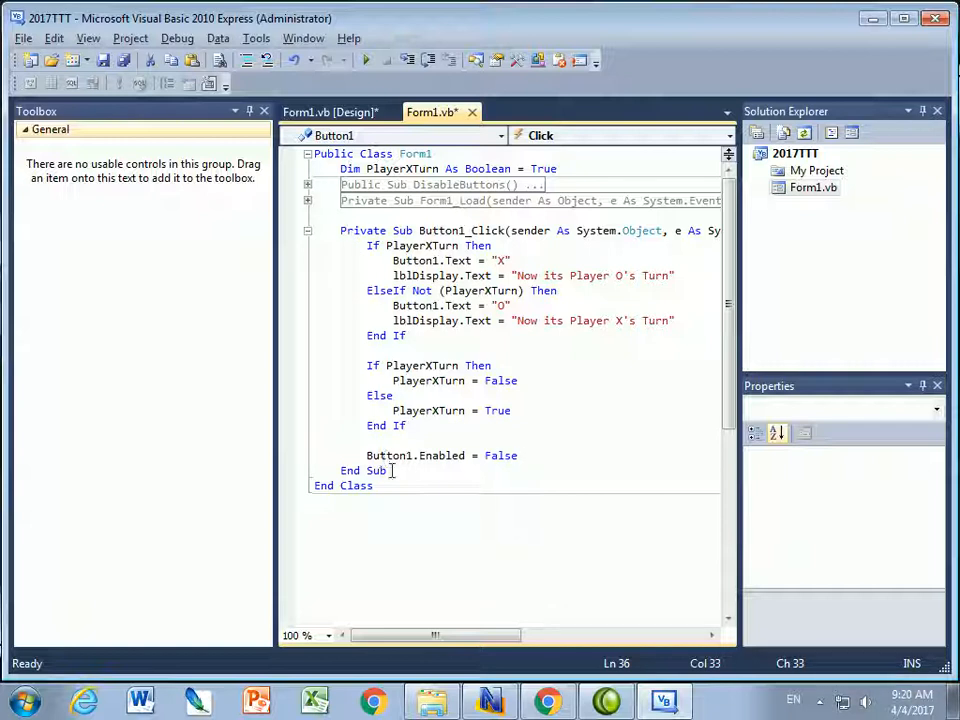
# - Create Button2_Click and Button3_Click from Design view and fill them with the turn code
pyautogui.click(330, 112)
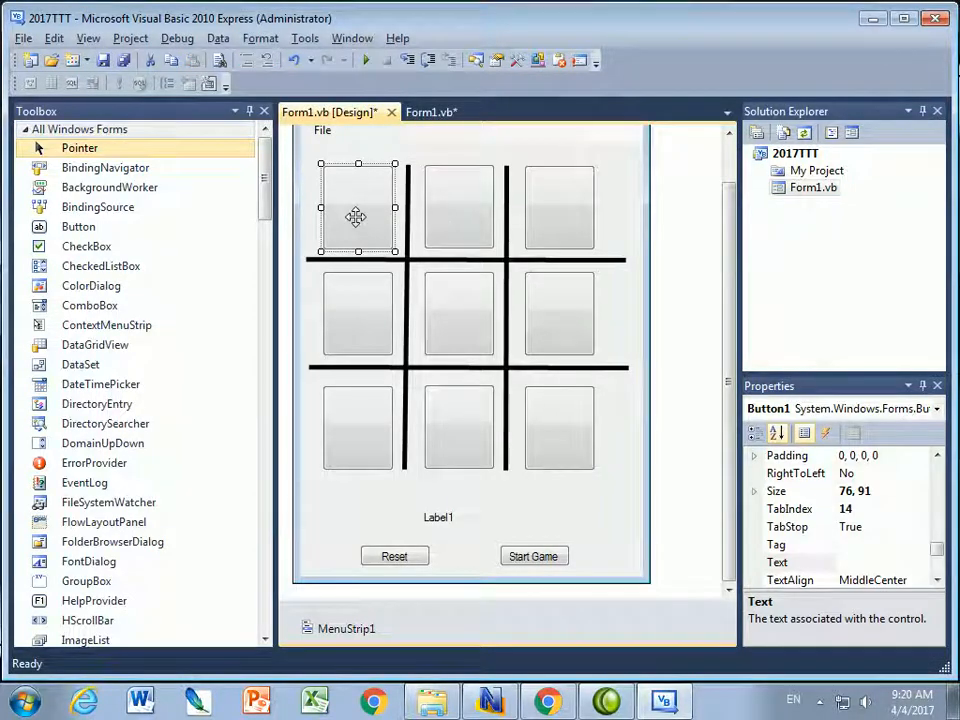
pyautogui.moveTo(518, 304)
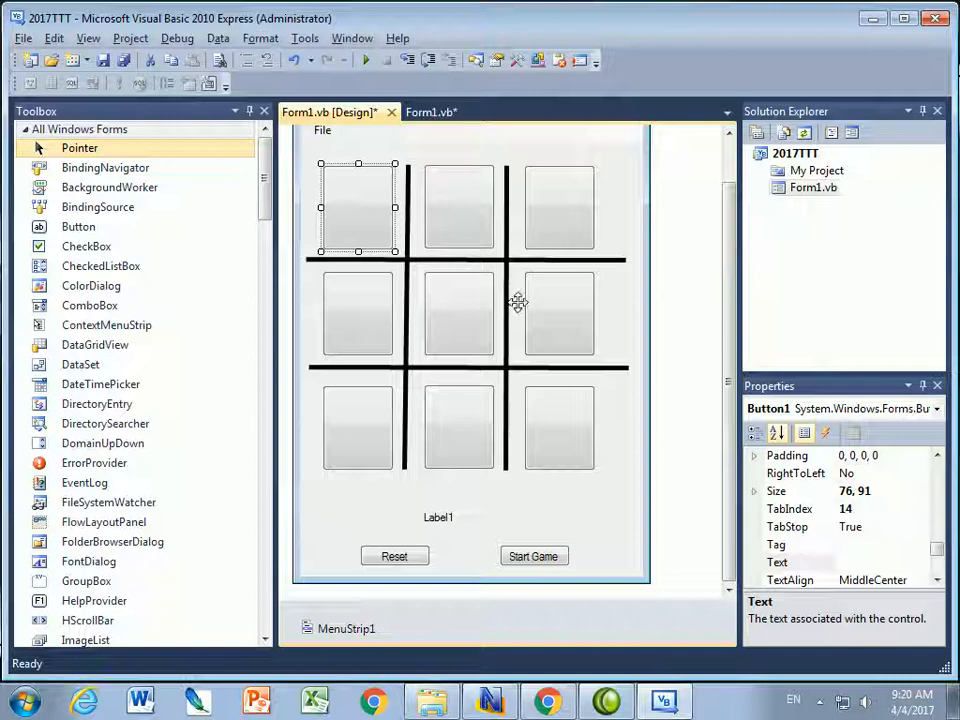
pyautogui.click(458, 208)
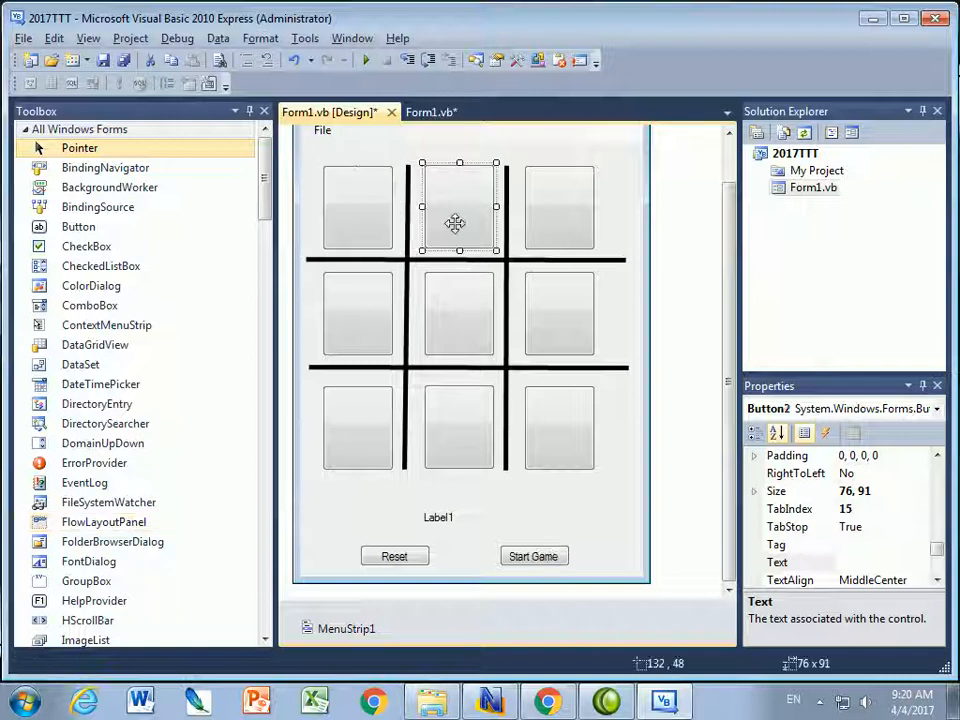
pyautogui.doubleClick(456, 224)
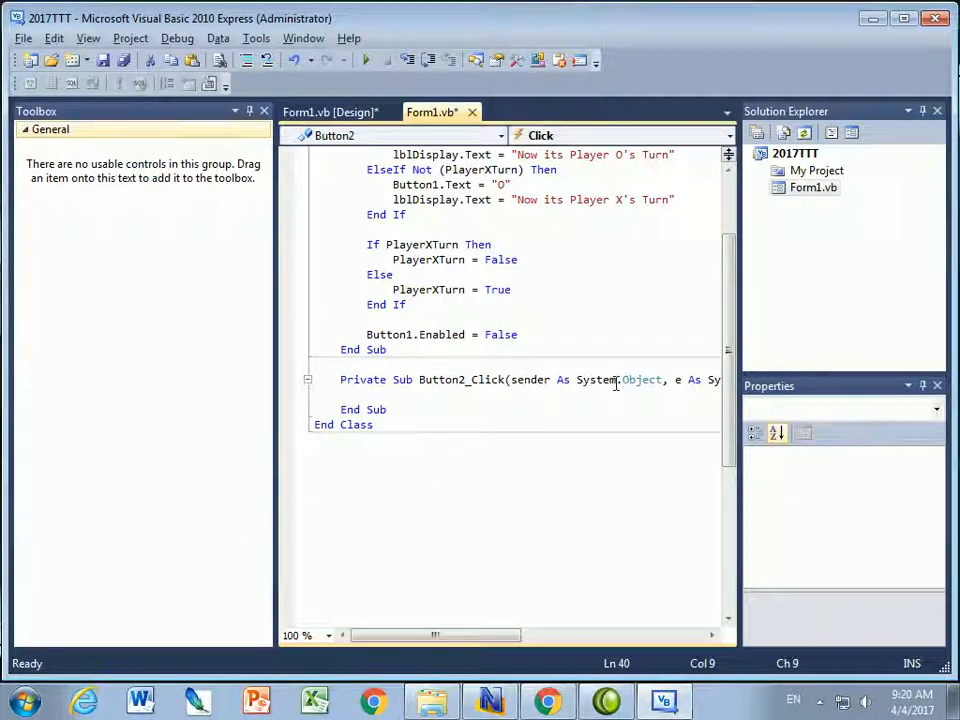
pyautogui.scroll(3)
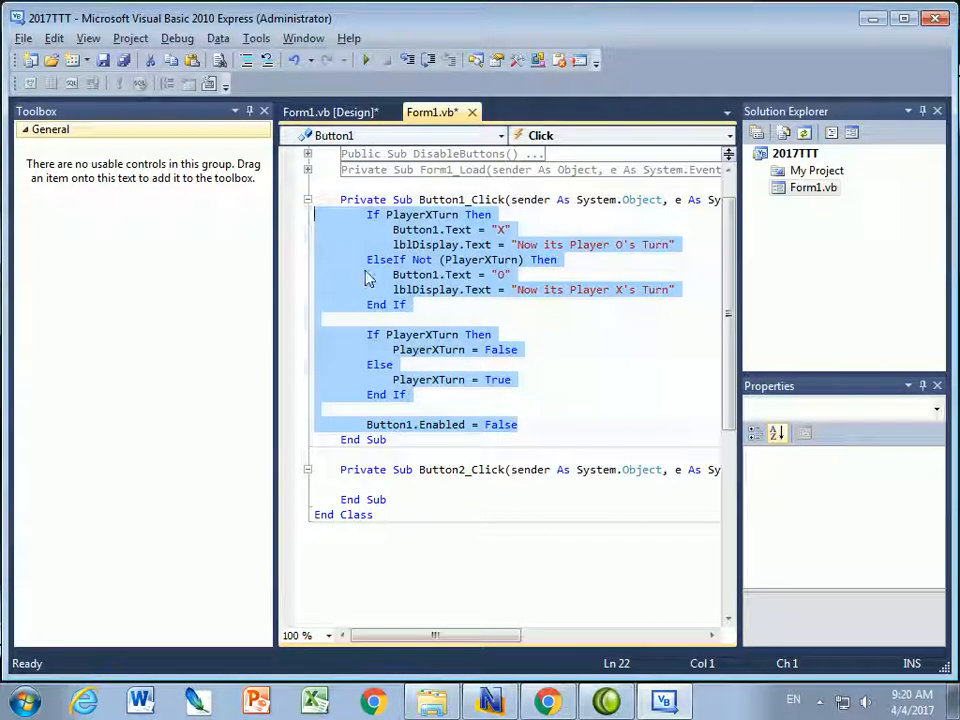
pyautogui.scroll(-3)
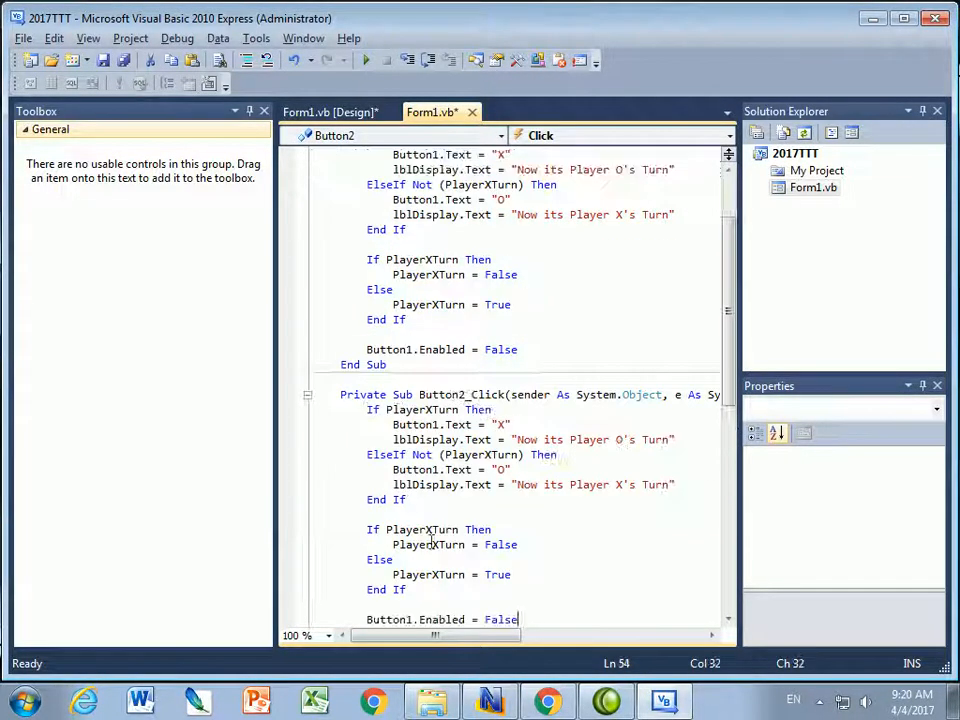
pyautogui.scroll(-3)
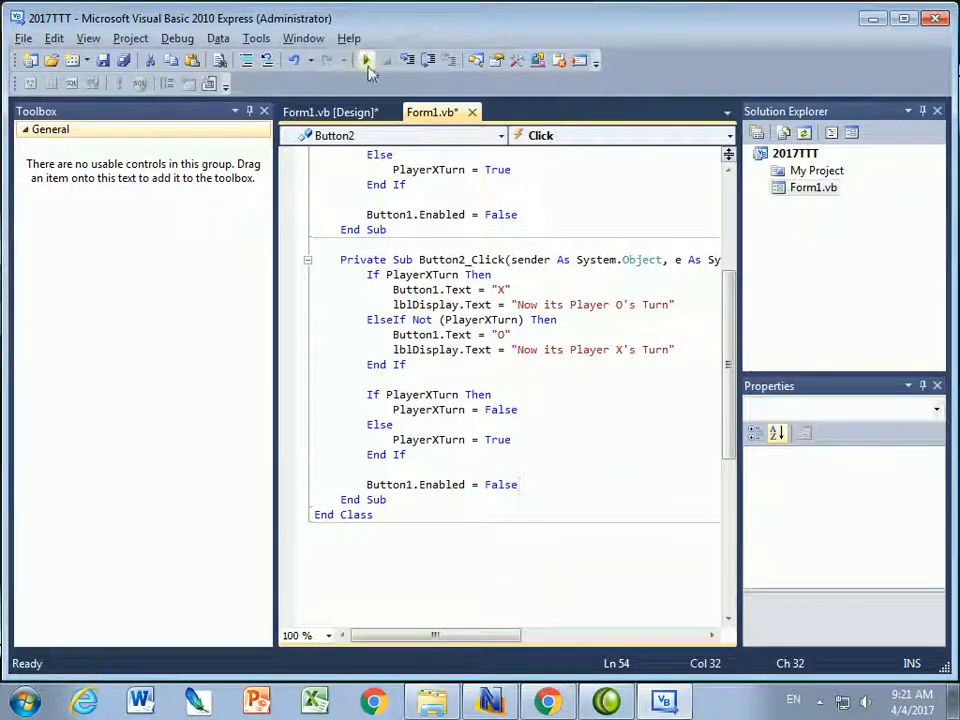
pyautogui.click(330, 112)
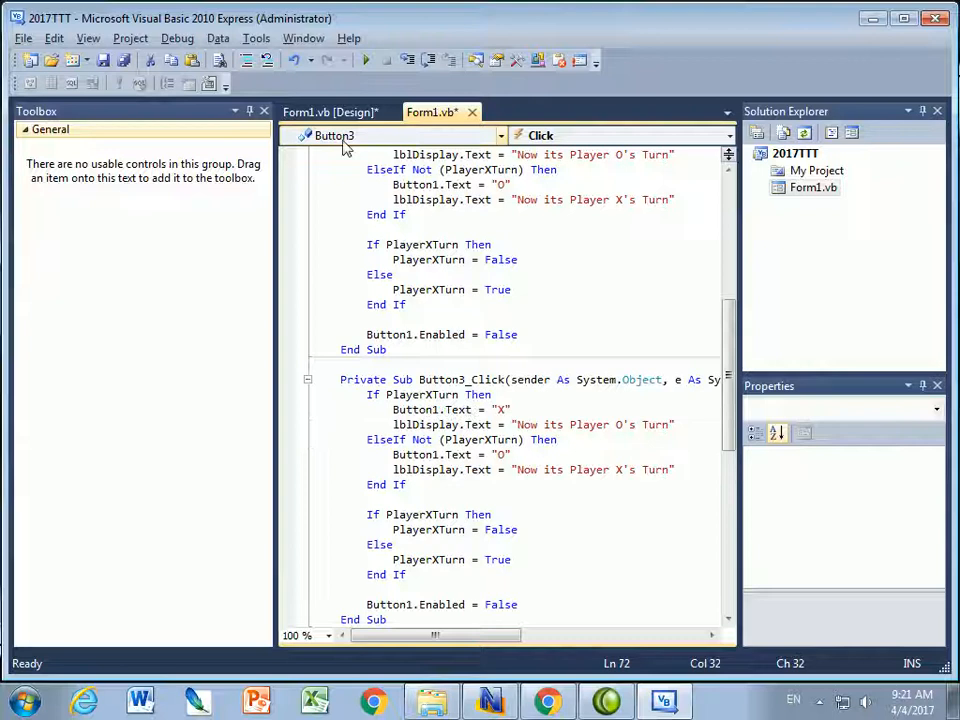
# - Create click handlers for the remaining grid buttons through Button9 holding the turn code
pyautogui.click(330, 112)
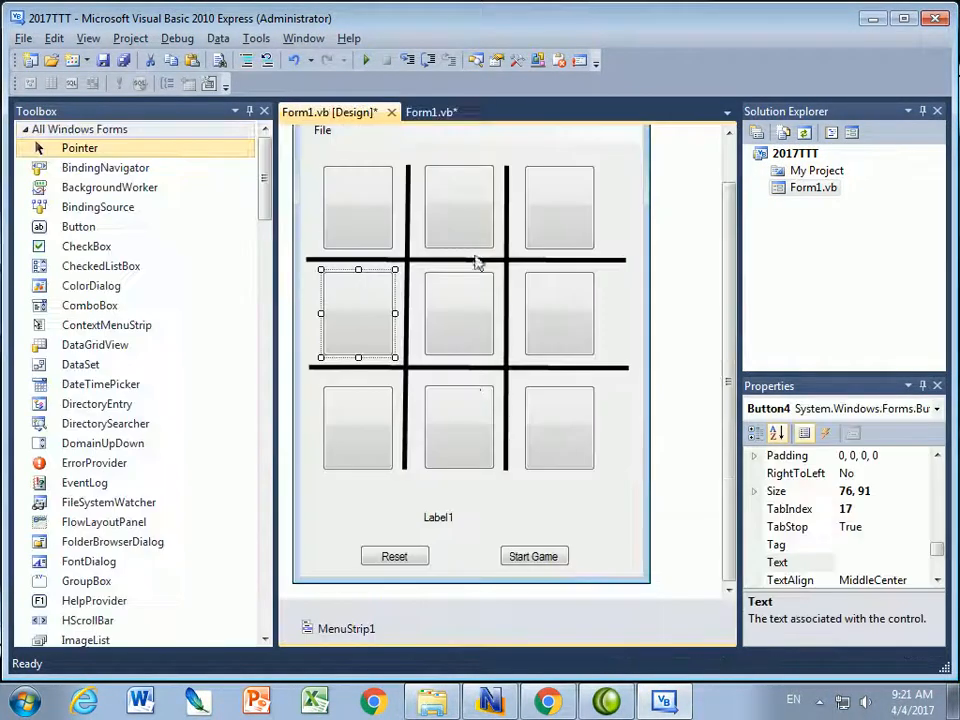
pyautogui.click(430, 112)
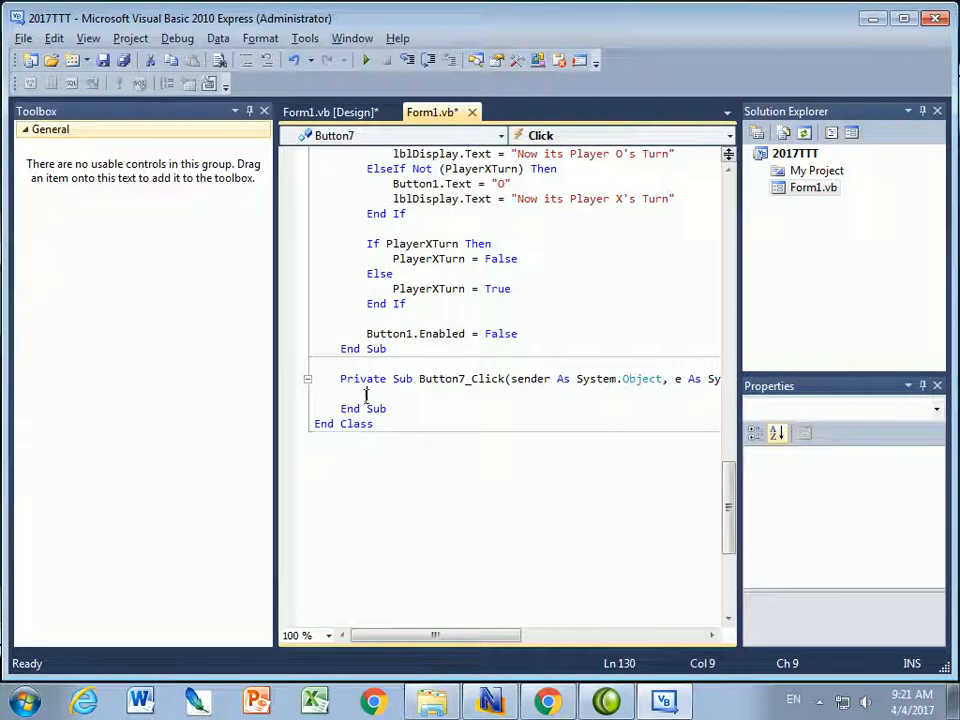
pyautogui.click(328, 112)
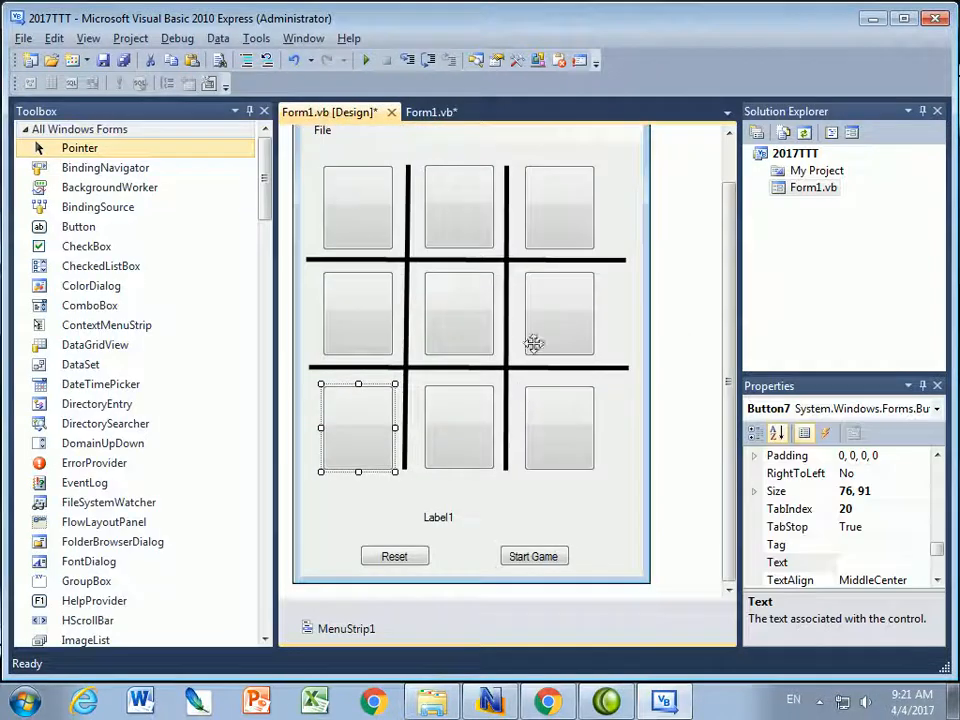
pyautogui.click(430, 112)
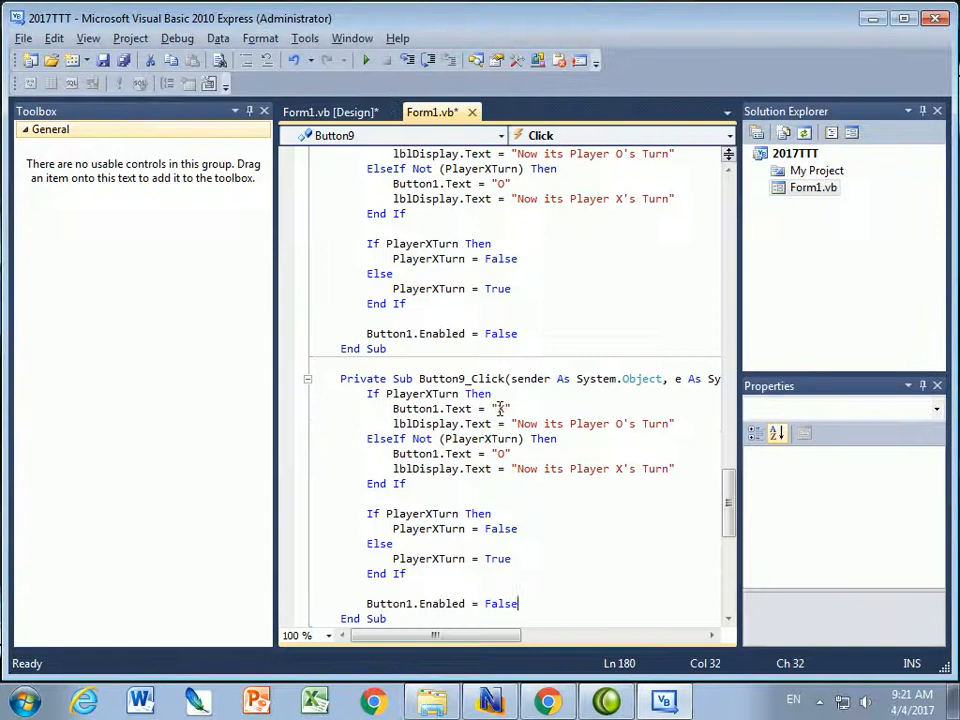
pyautogui.scroll(-3)
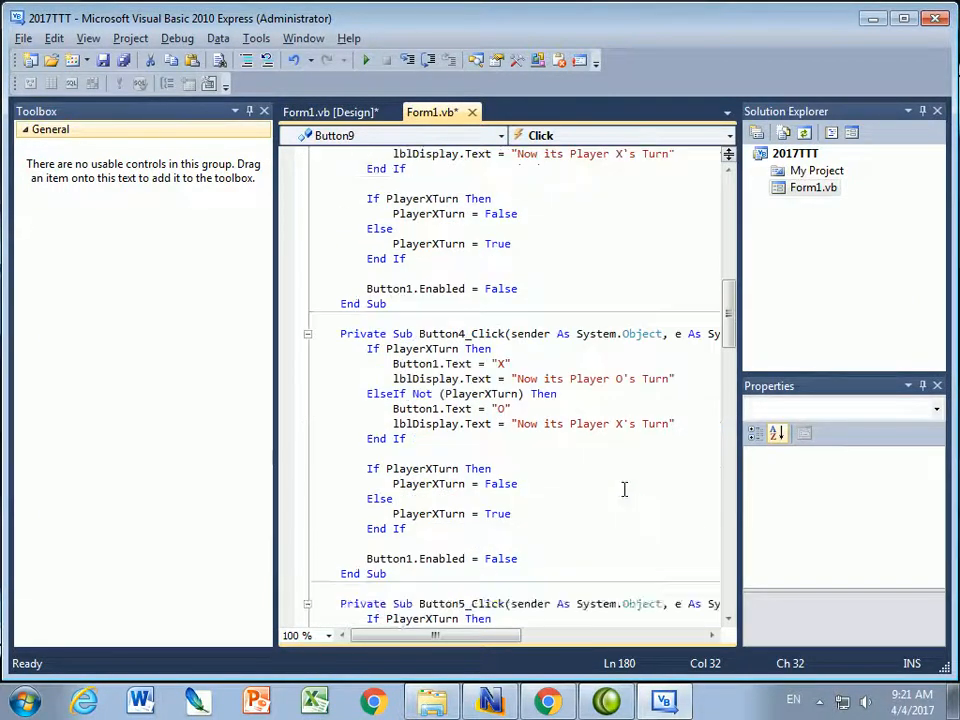
pyautogui.scroll(-3)
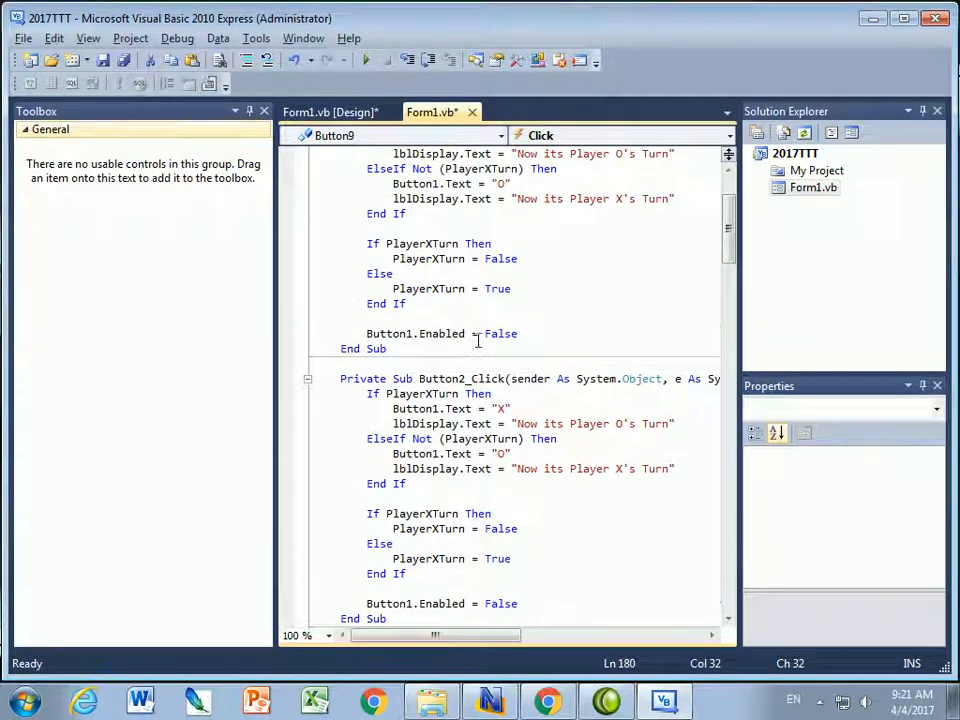
pyautogui.click(370, 392)
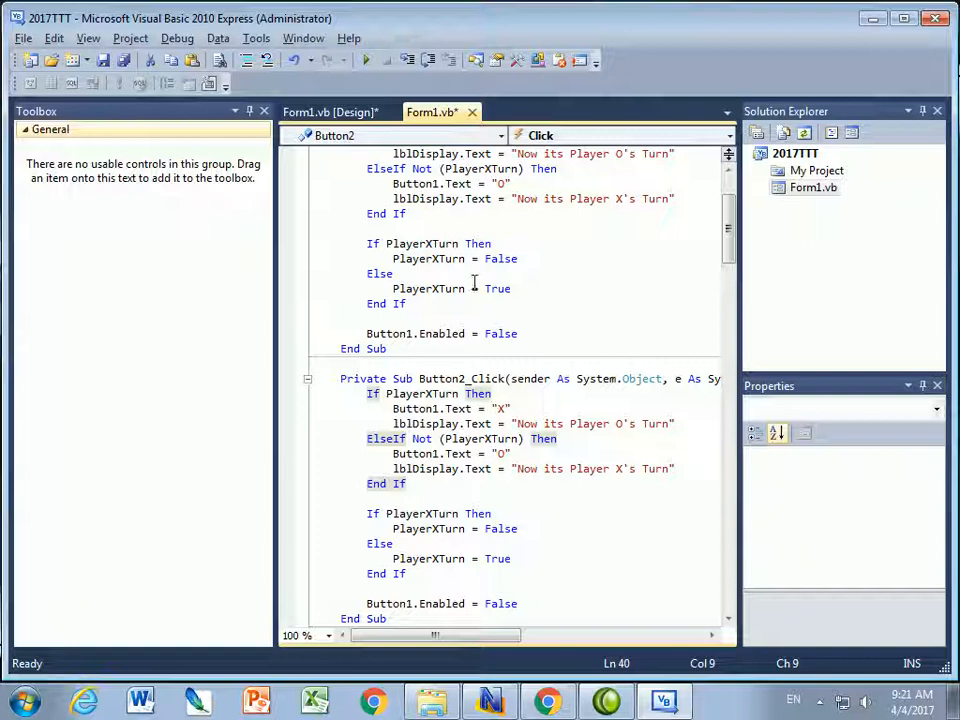
pyautogui.moveTo(364, 448)
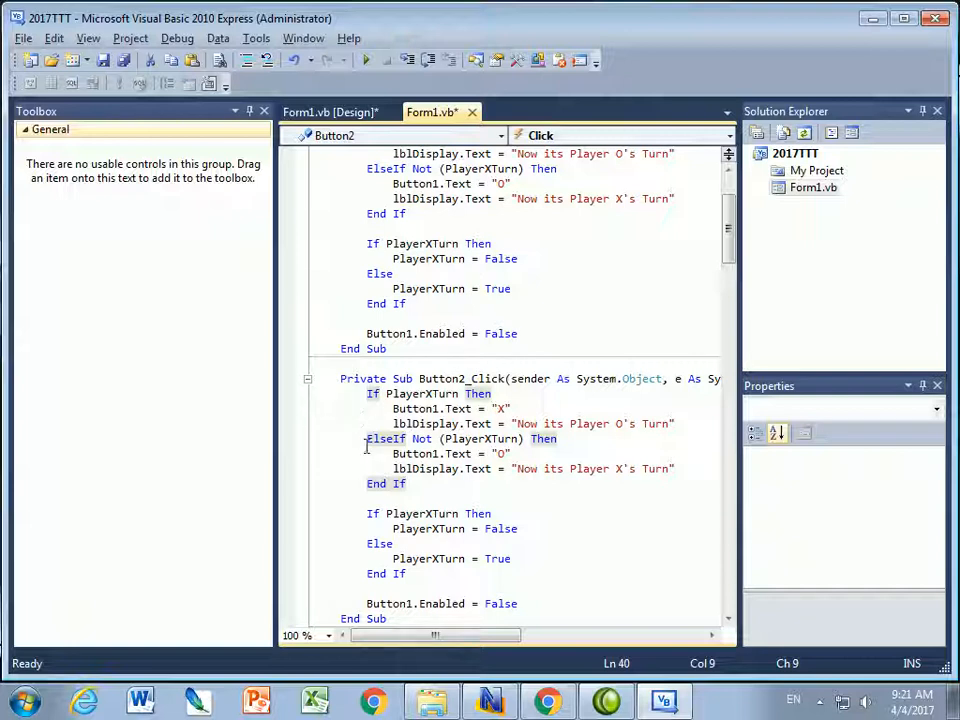
pyautogui.moveTo(52, 38)
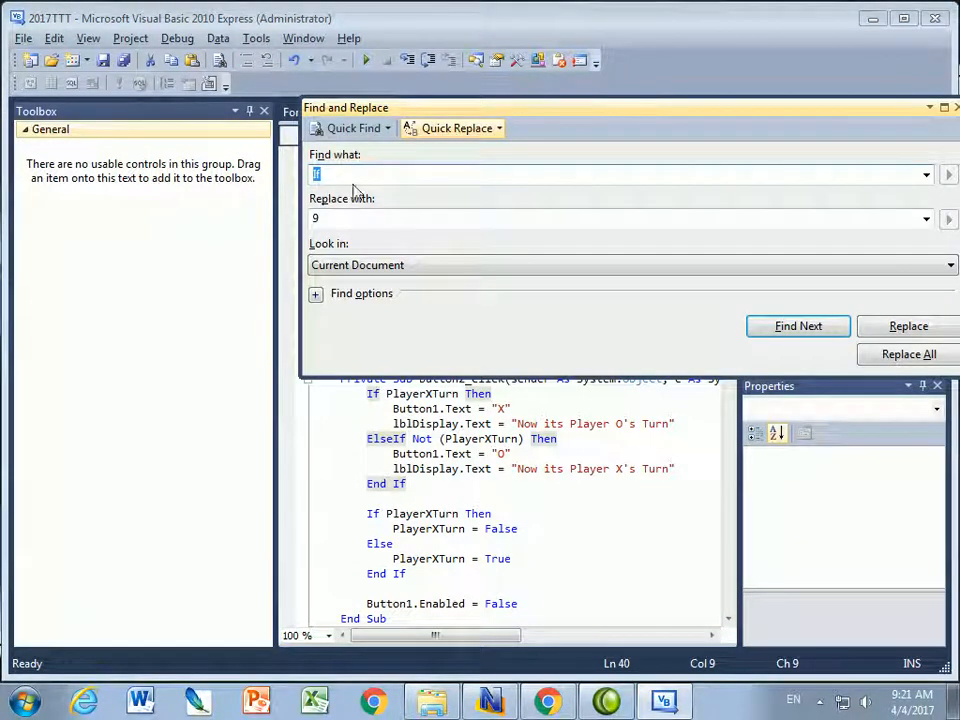
# - Replace the 1s with 2 in Button2_Click and 3 in Button3_Click via Quick Replace
pyautogui.write('2')
pyautogui.write('1')
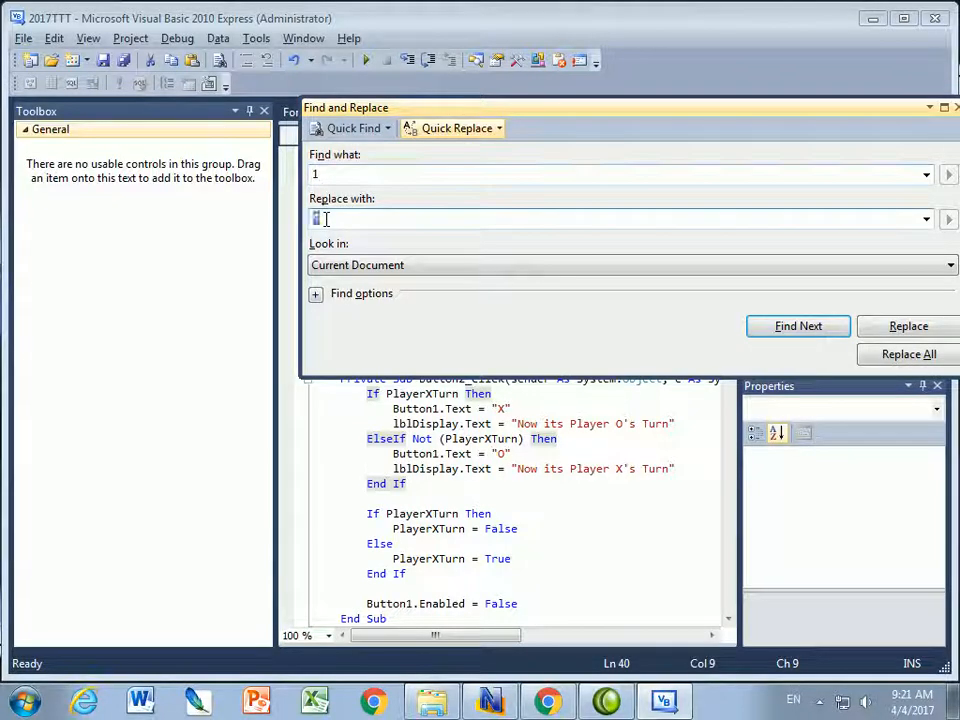
pyautogui.write('2')
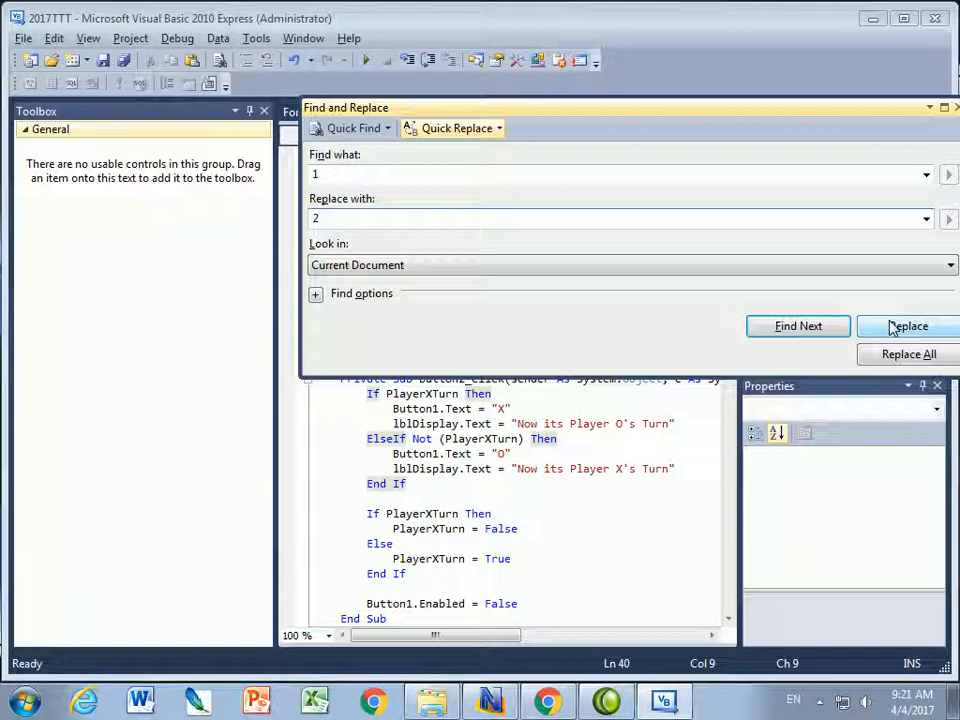
pyautogui.click(798, 326)
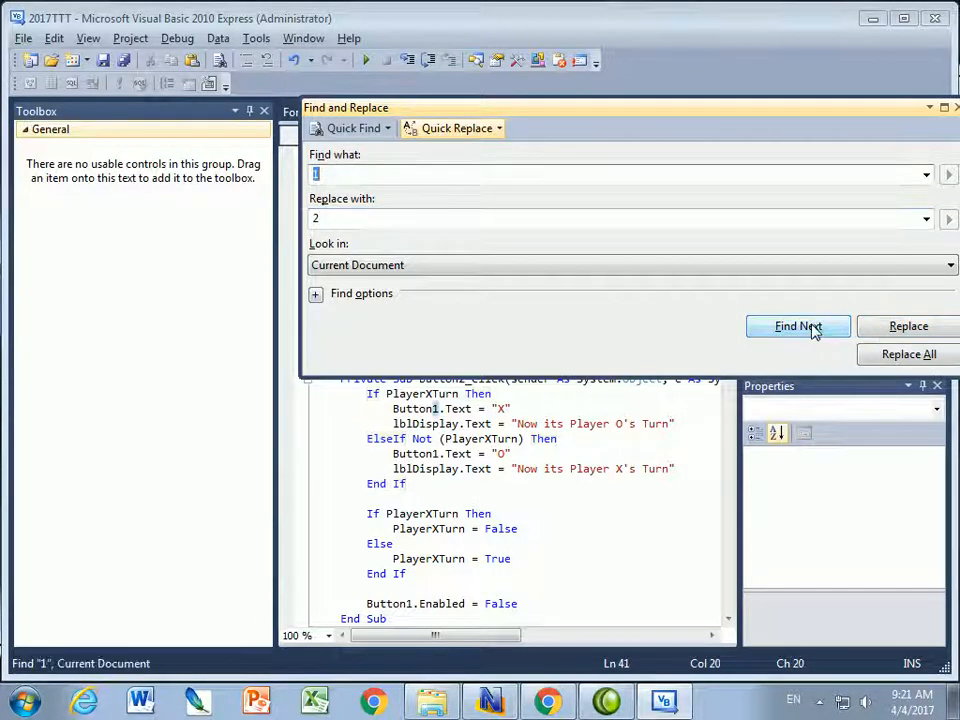
pyautogui.click(908, 326)
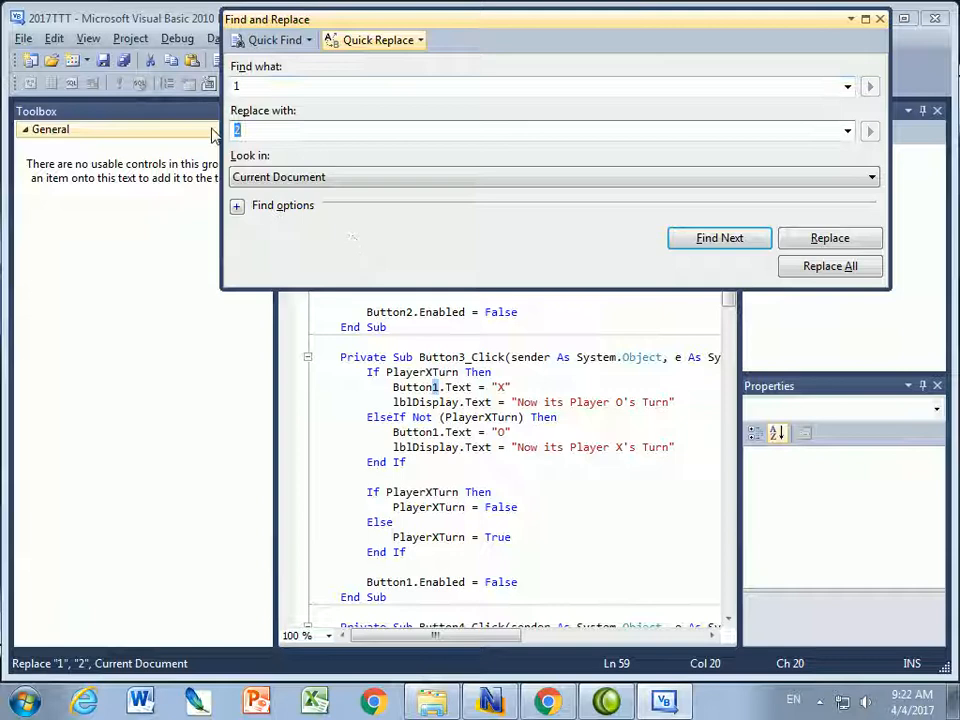
pyautogui.write('3')
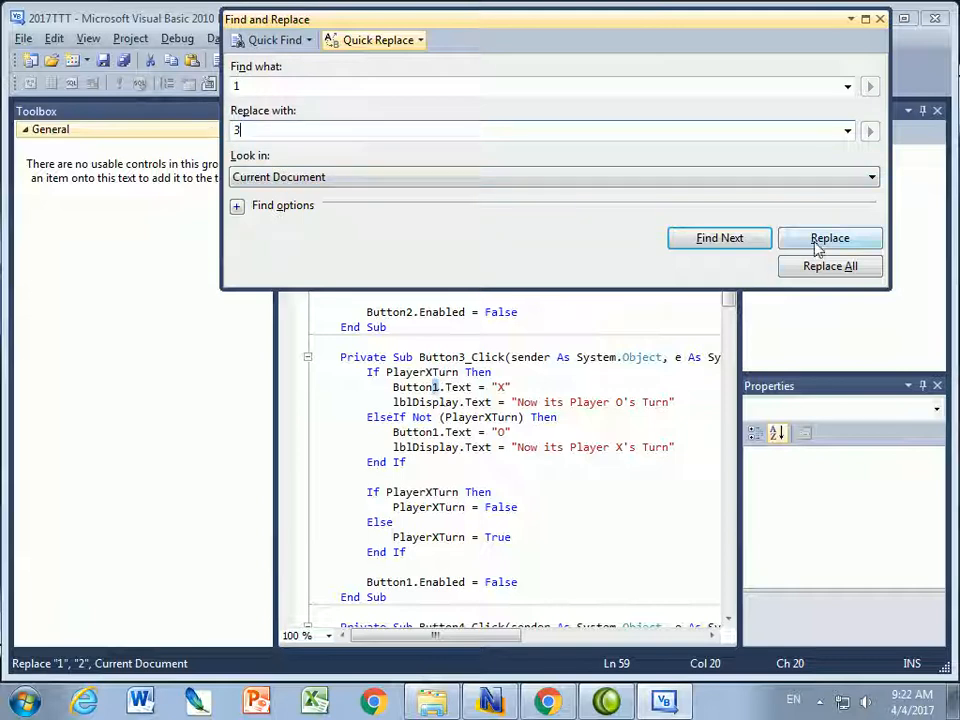
pyautogui.click(828, 238)
pyautogui.write('4')
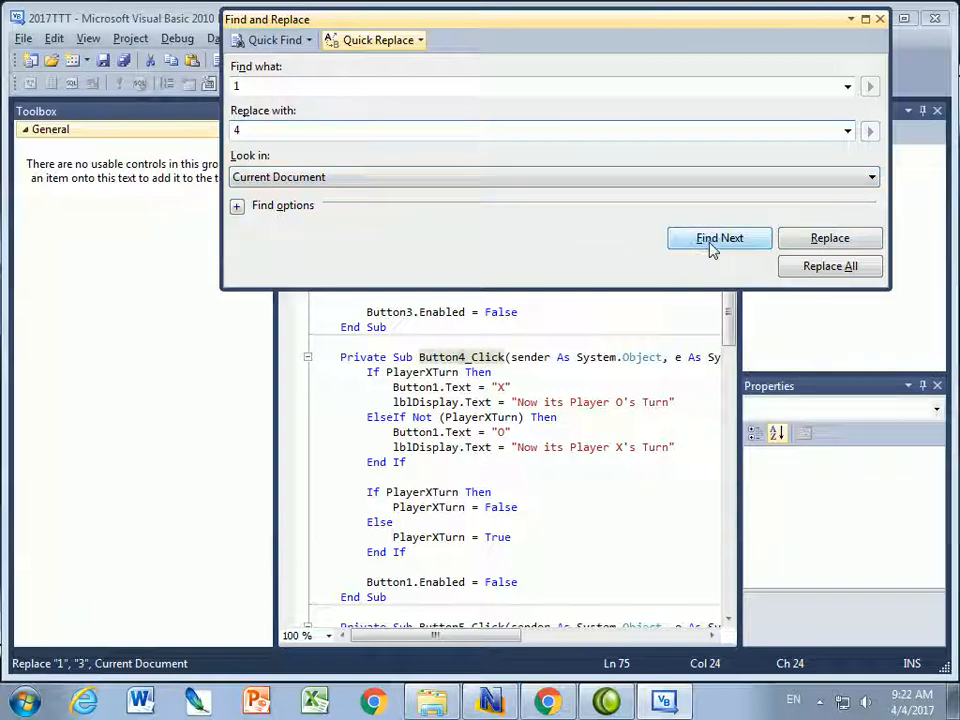
# - Renumber Button4, Button5 and Button6 handlers by replacing each 1 with 4, 5, 6
pyautogui.click(720, 238)
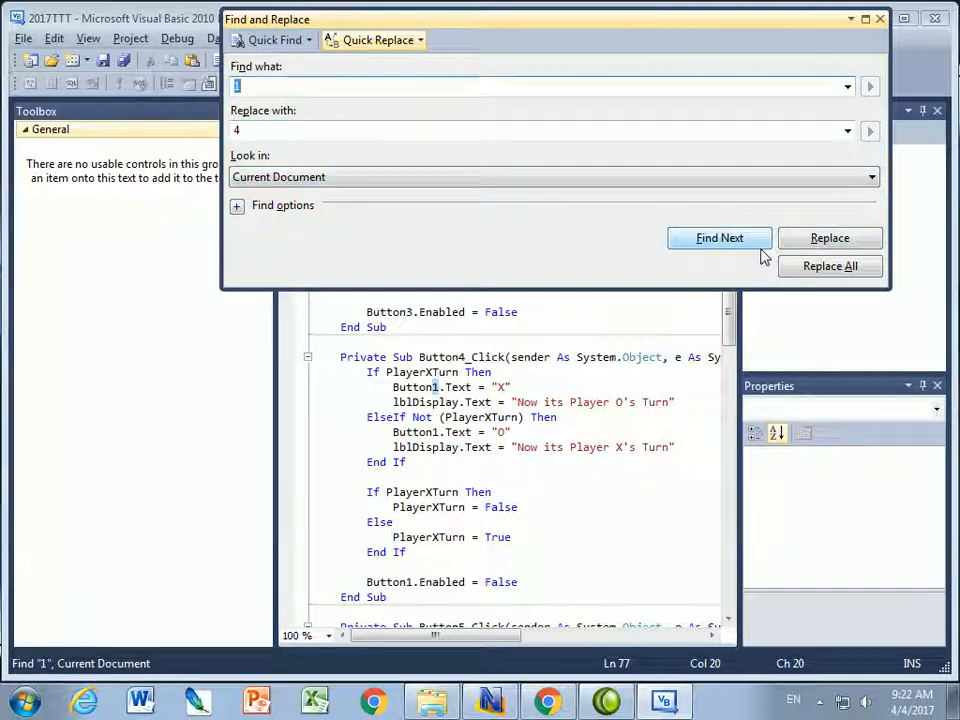
pyautogui.click(830, 238)
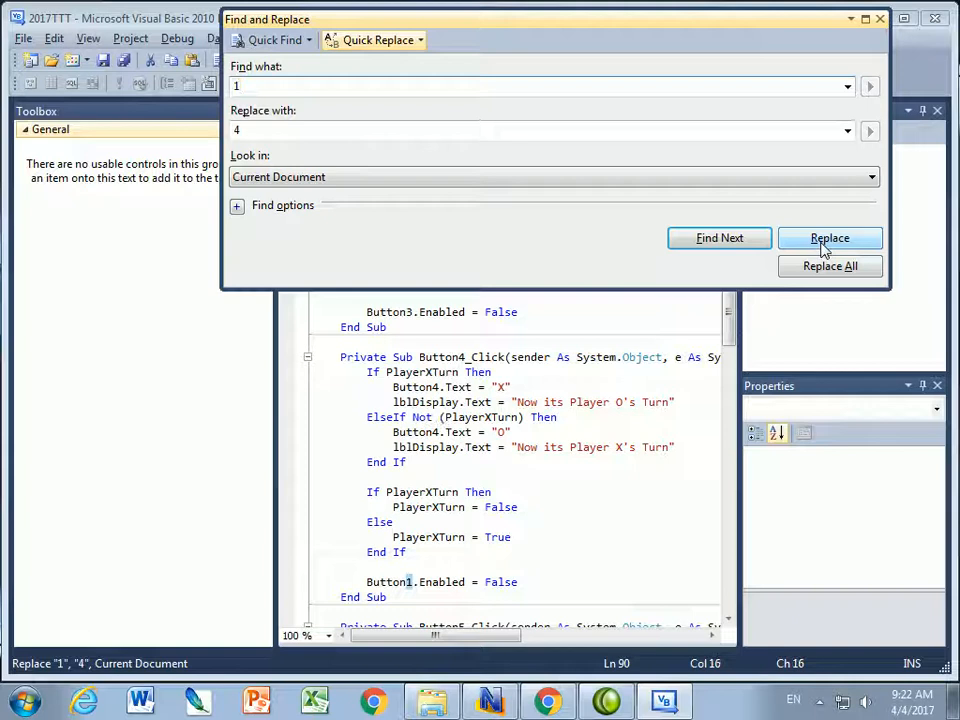
pyautogui.click(828, 238)
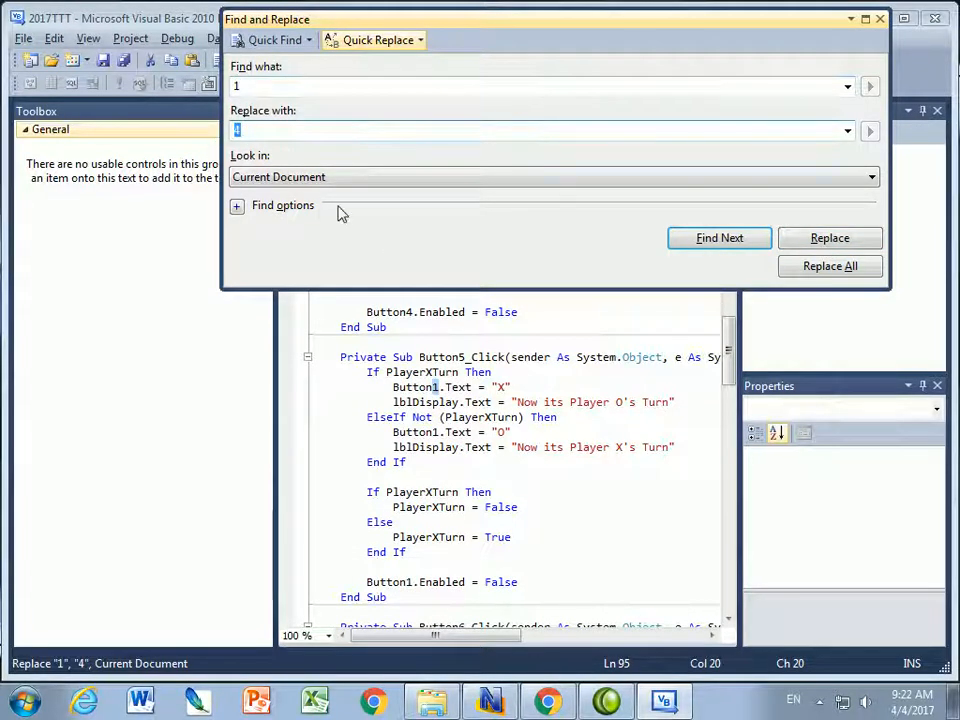
pyautogui.click(828, 236)
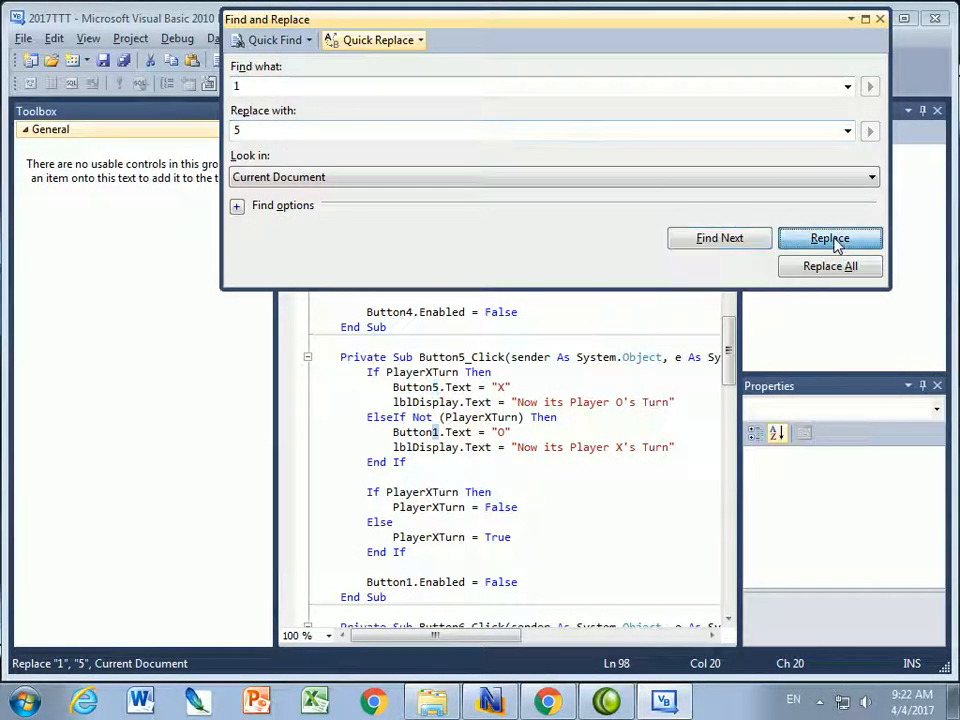
pyautogui.click(828, 238)
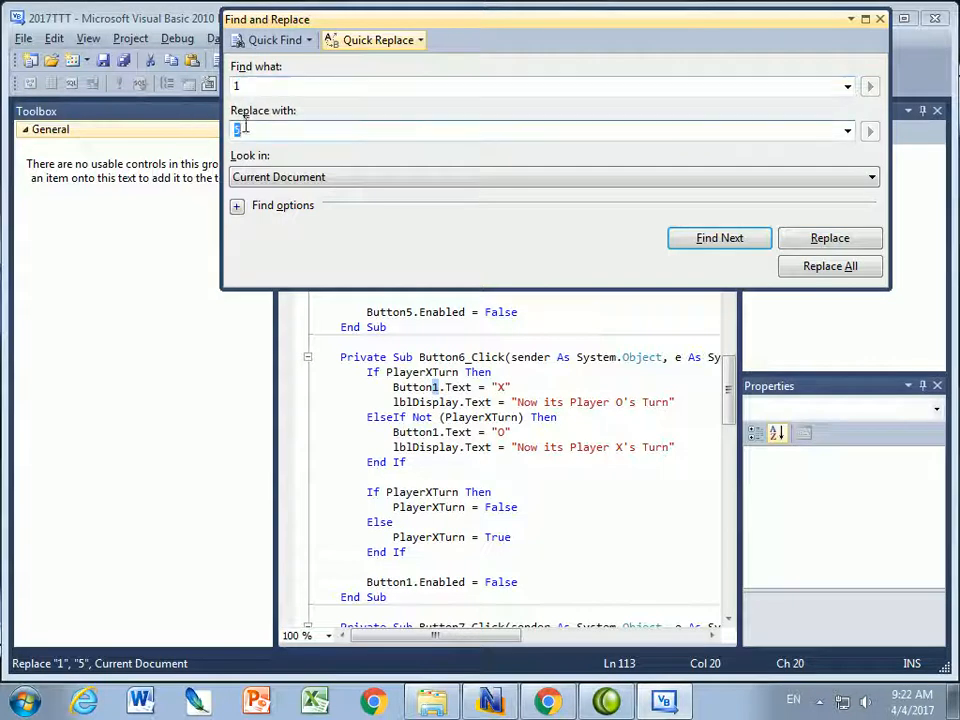
pyautogui.click(828, 236)
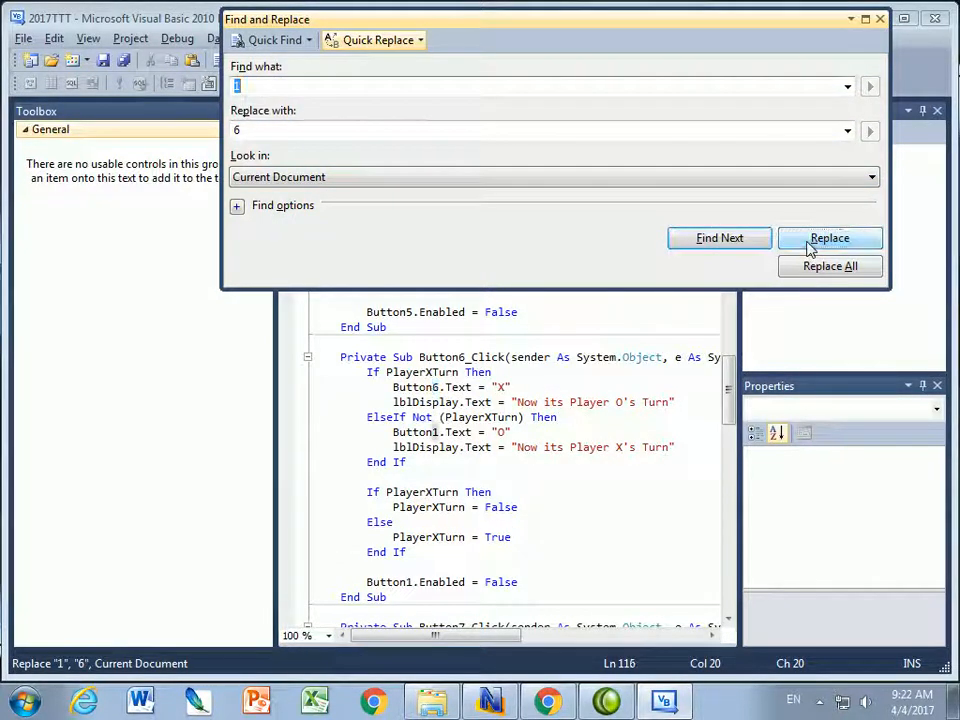
pyautogui.click(828, 236)
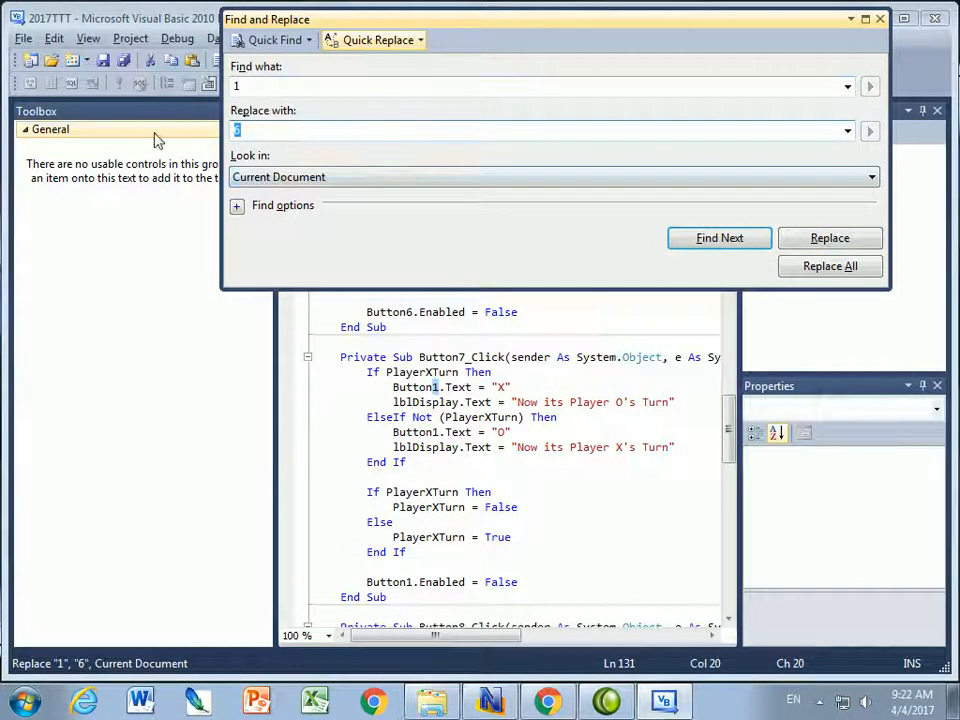
# - Renumber Button7 and Button9 handlers by replacing each 1 with 7 and 9
pyautogui.click(828, 236)
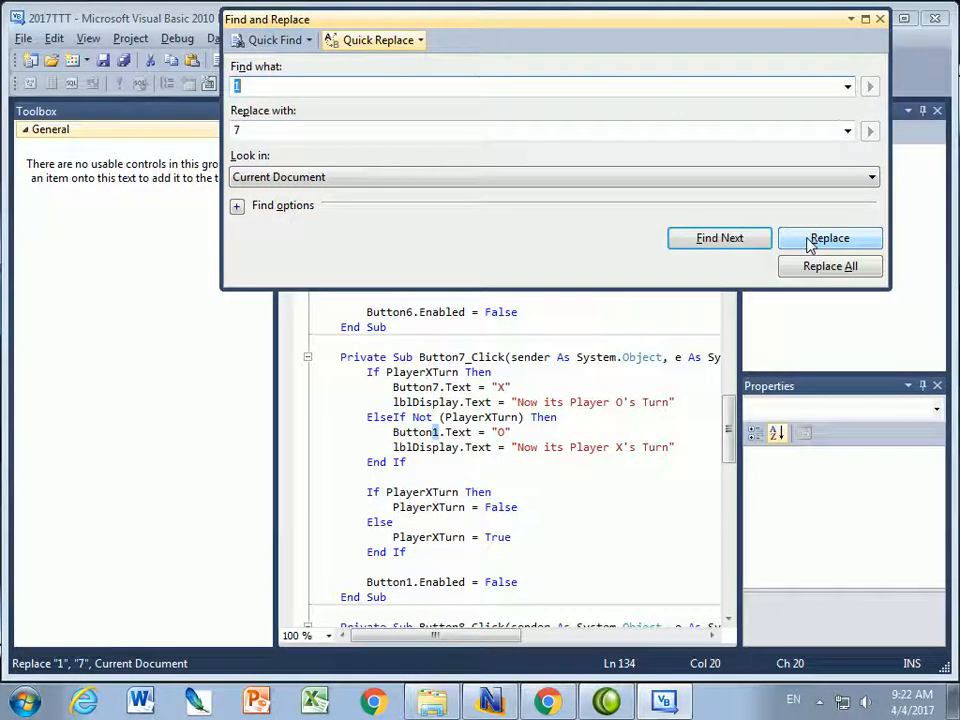
pyautogui.click(830, 238)
pyautogui.write('8')
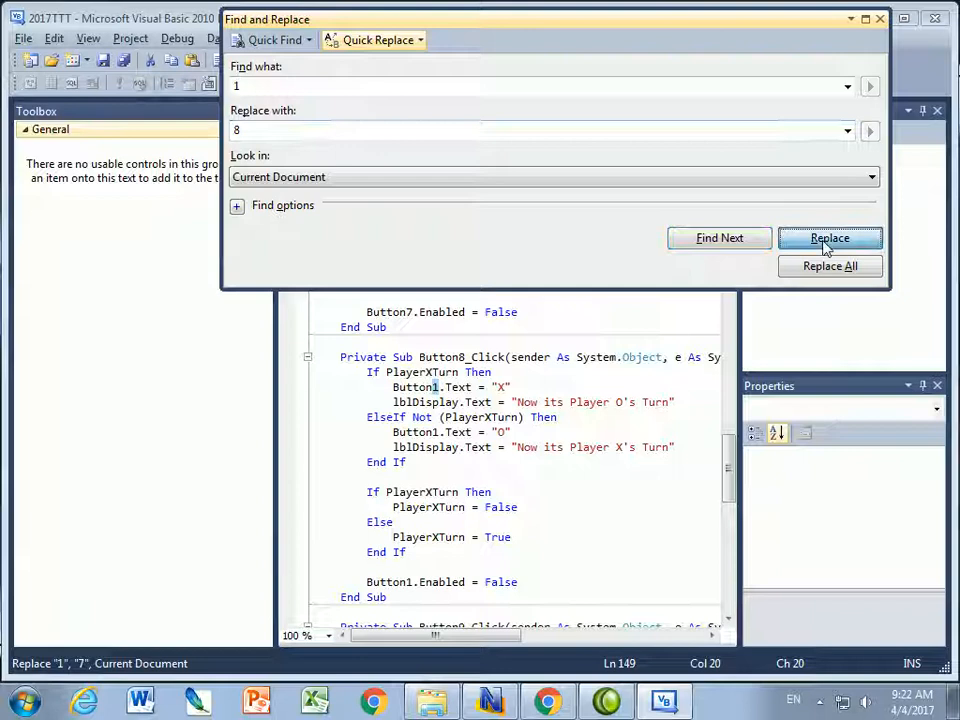
pyautogui.click(828, 238)
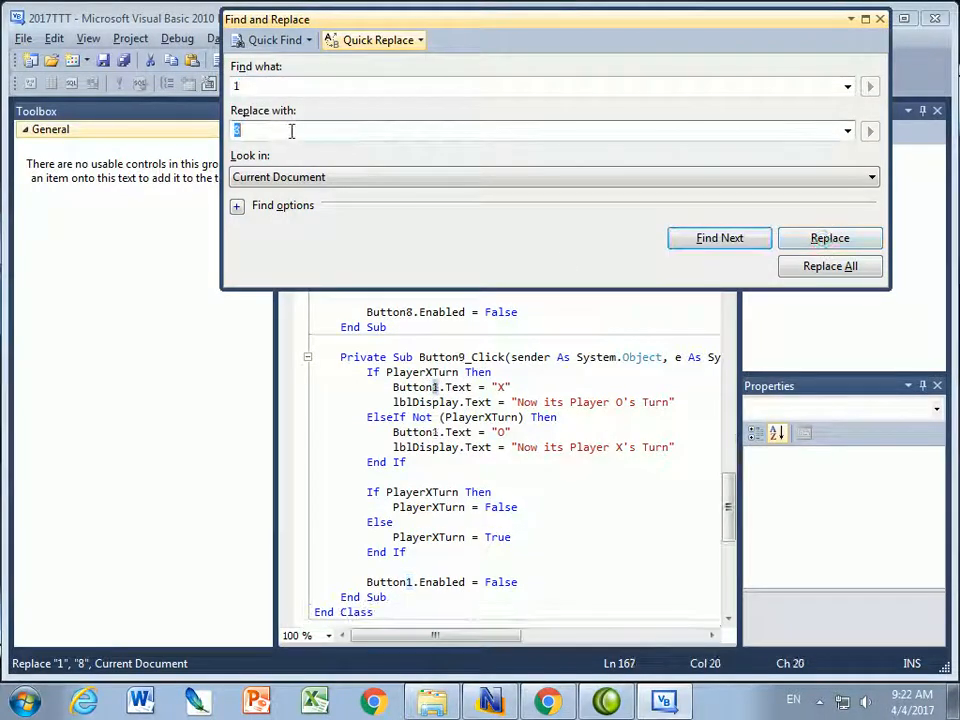
pyautogui.click(828, 238)
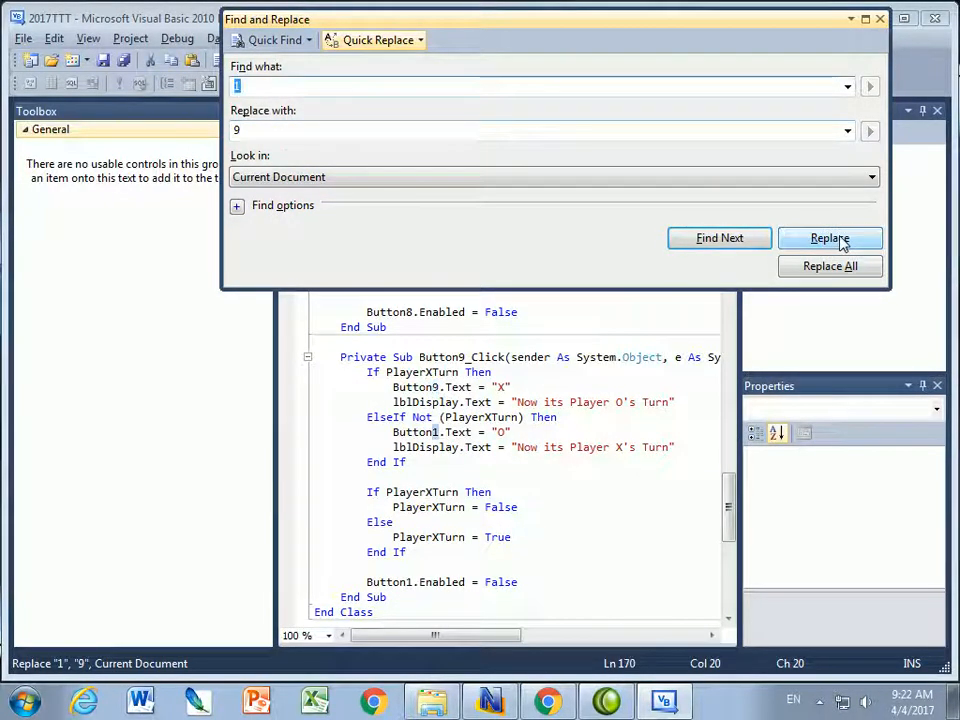
pyautogui.click(828, 238)
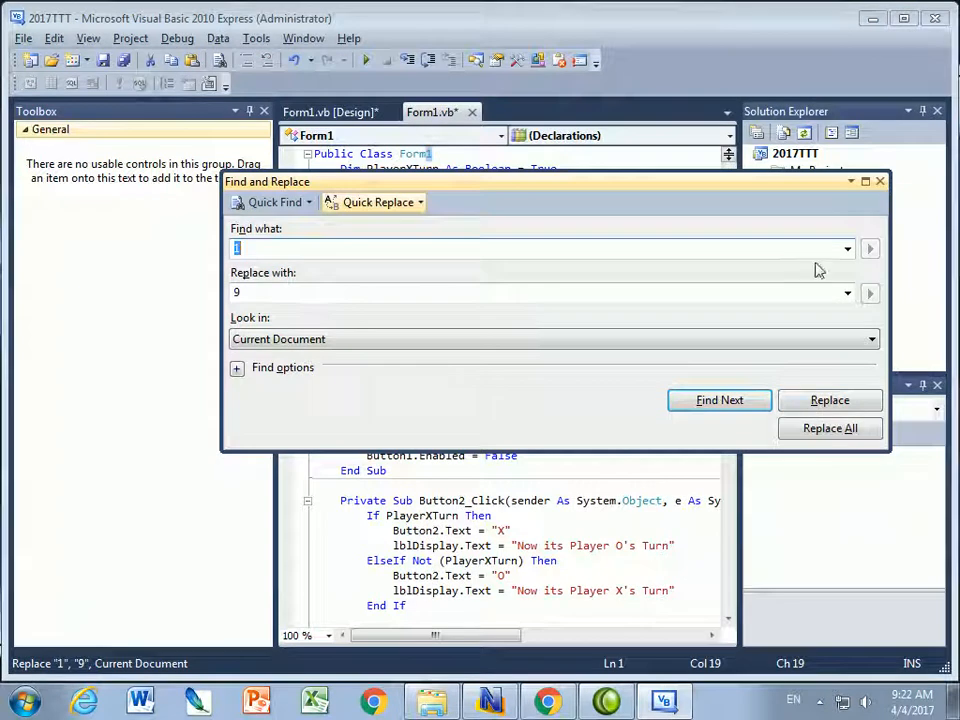
# - Close the Find and Replace dialog
pyautogui.click(880, 180)
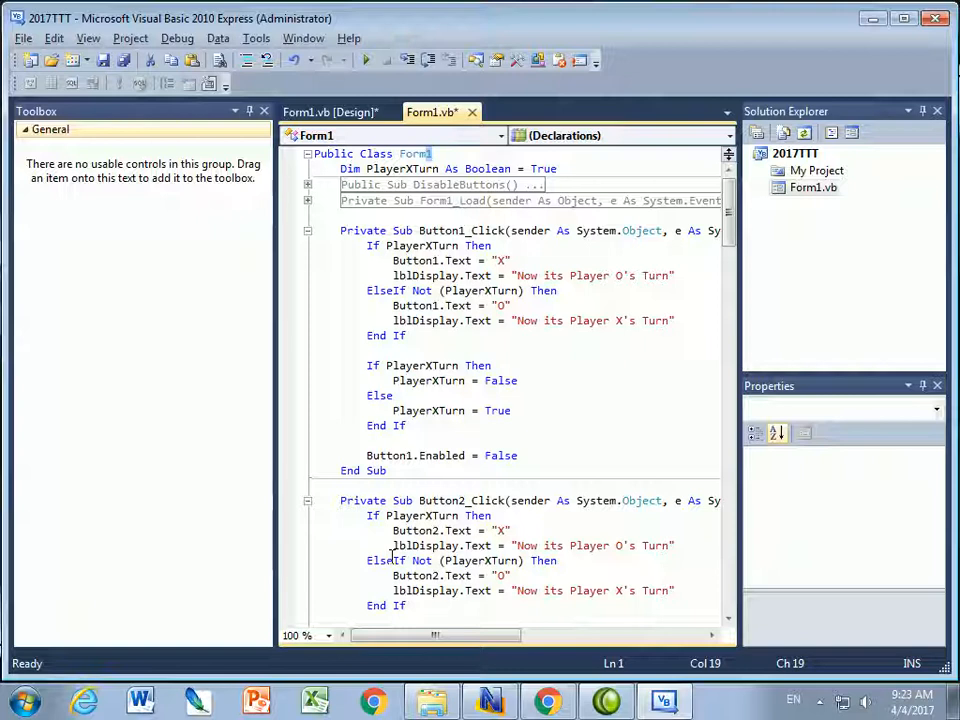
pyautogui.moveTo(320, 210)
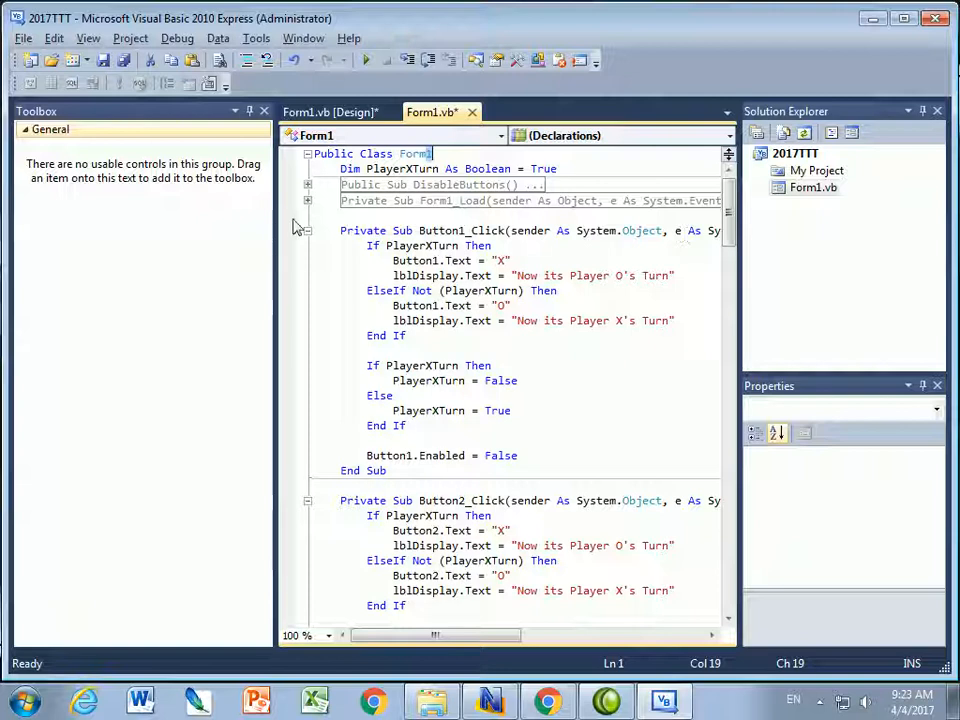
pyautogui.moveTo(798, 238)
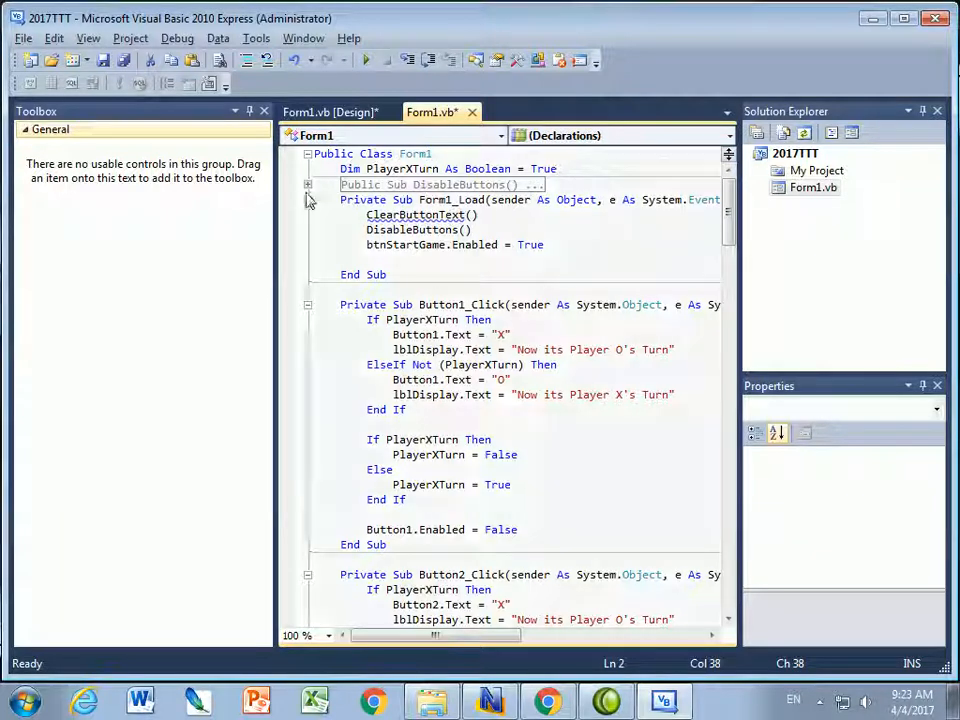
# - Expand DisableButtons (Button1–Button9 Enabled = False) and review the click handlers
pyautogui.click(308, 184)
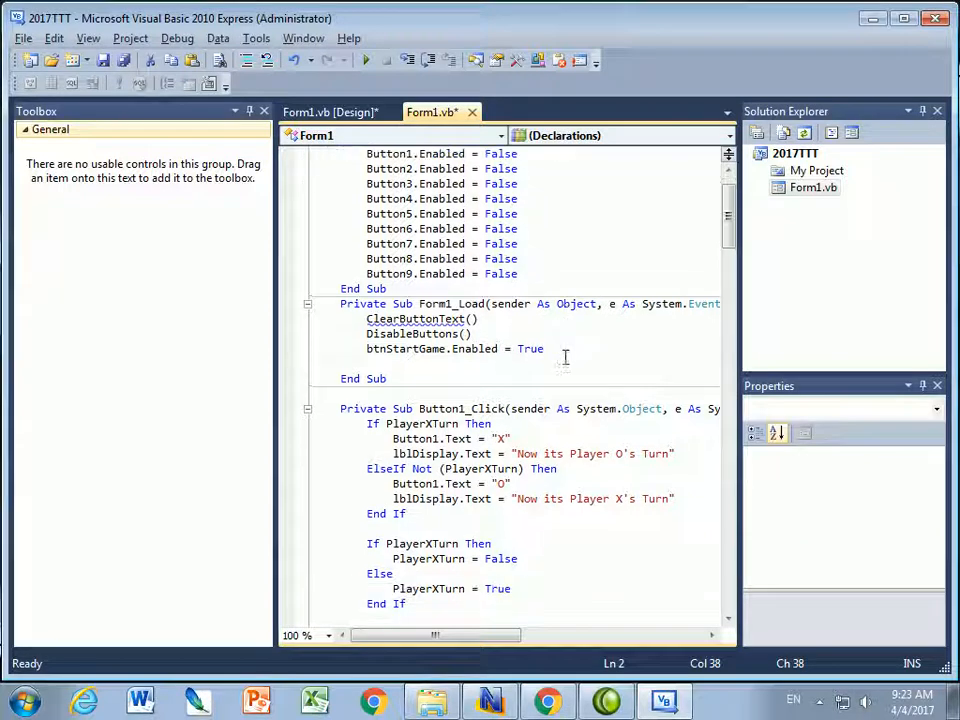
pyautogui.scroll(-3)
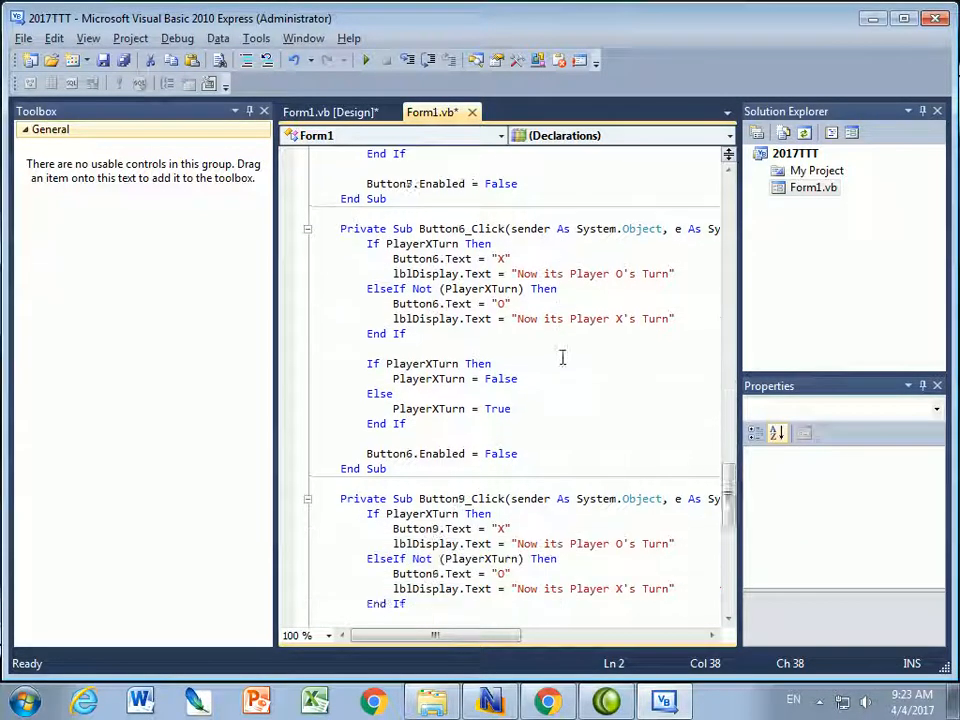
pyautogui.scroll(3)
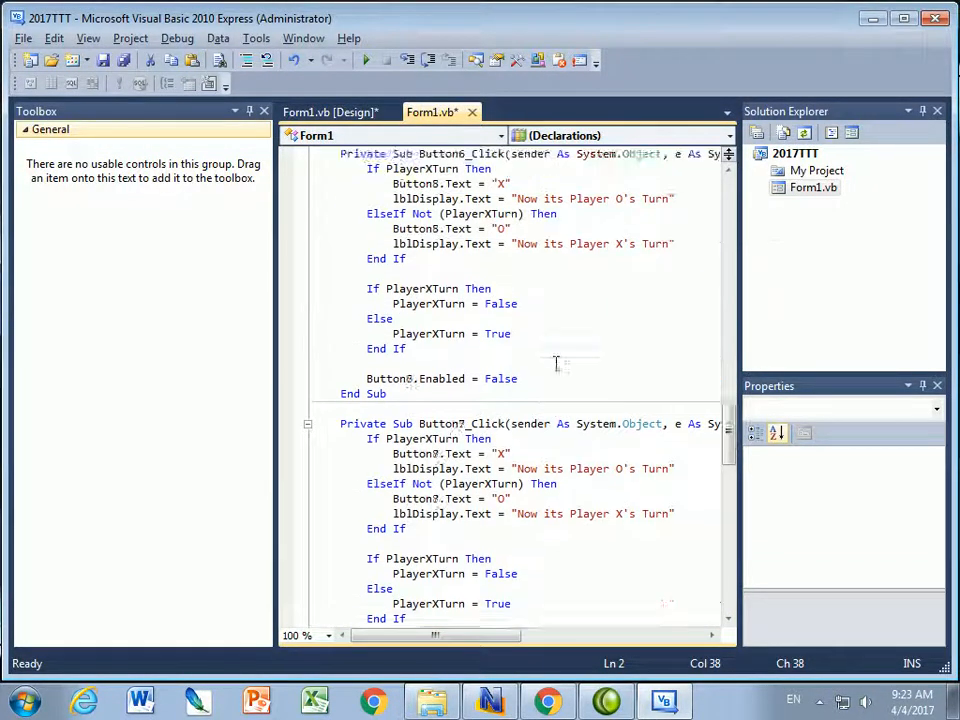
pyautogui.scroll(3)
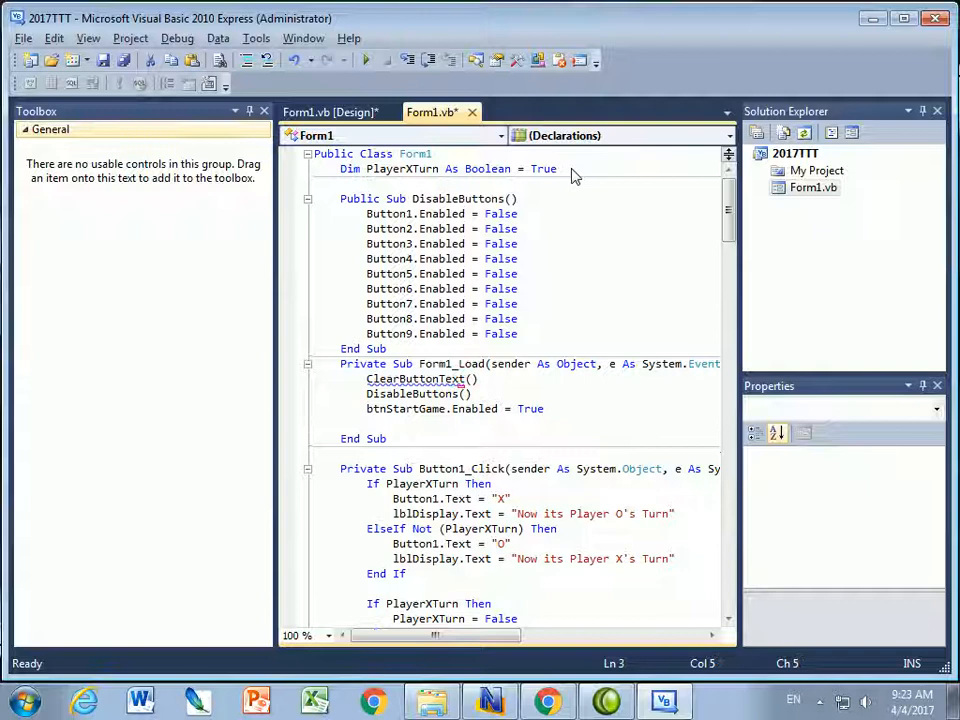
# - Write Public Sub ClearButtonText with Button1.Text = "" lines copied for the other buttons
pyautogui.write('Public')
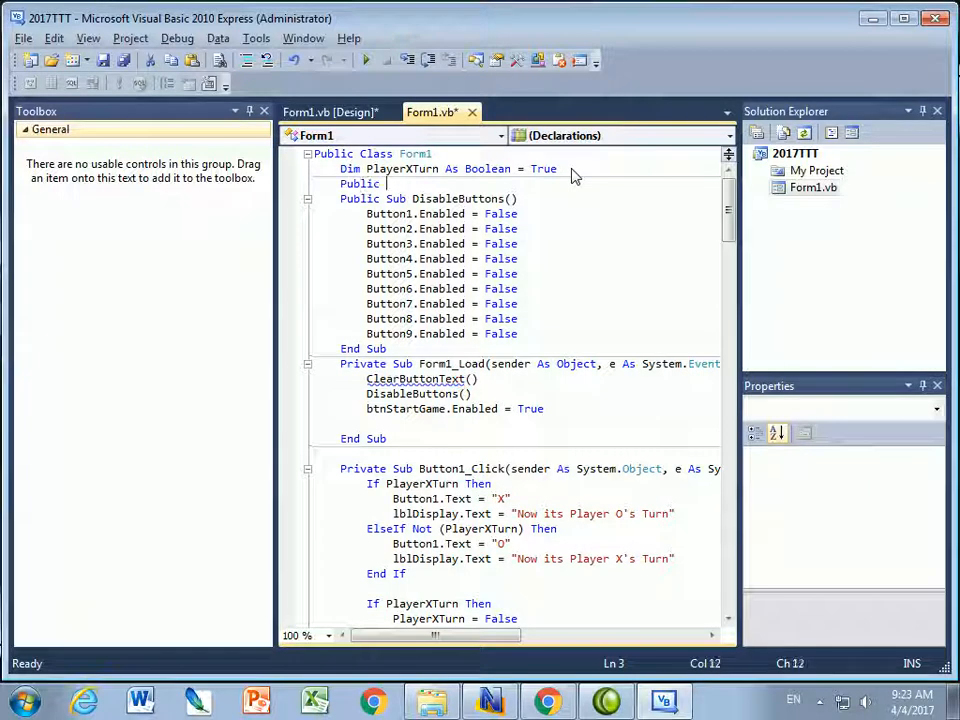
pyautogui.write('Sub')
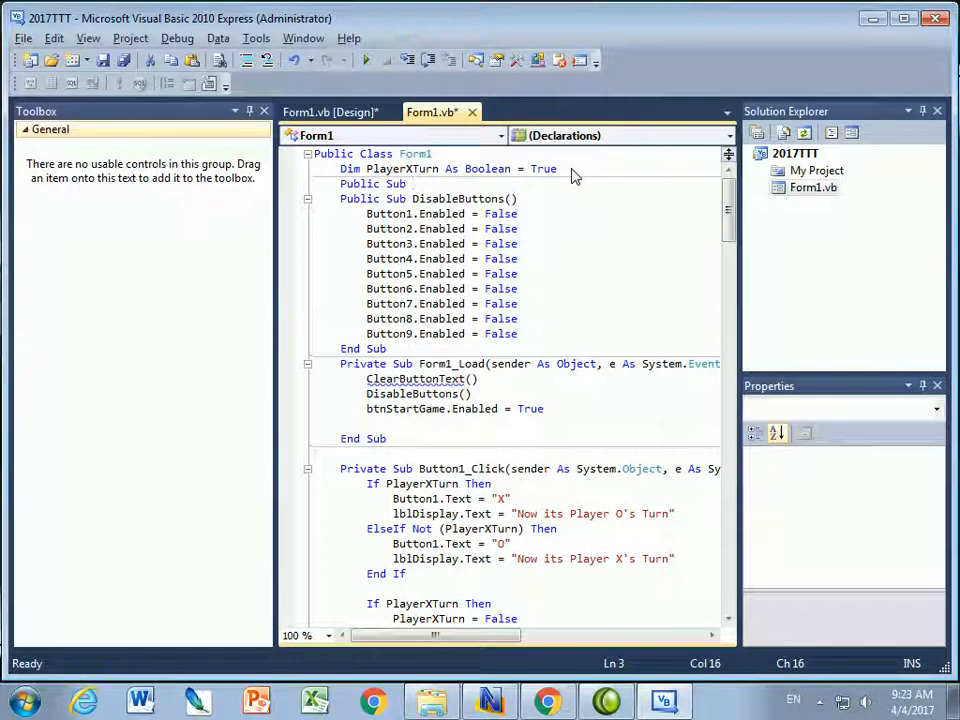
pyautogui.write('C')
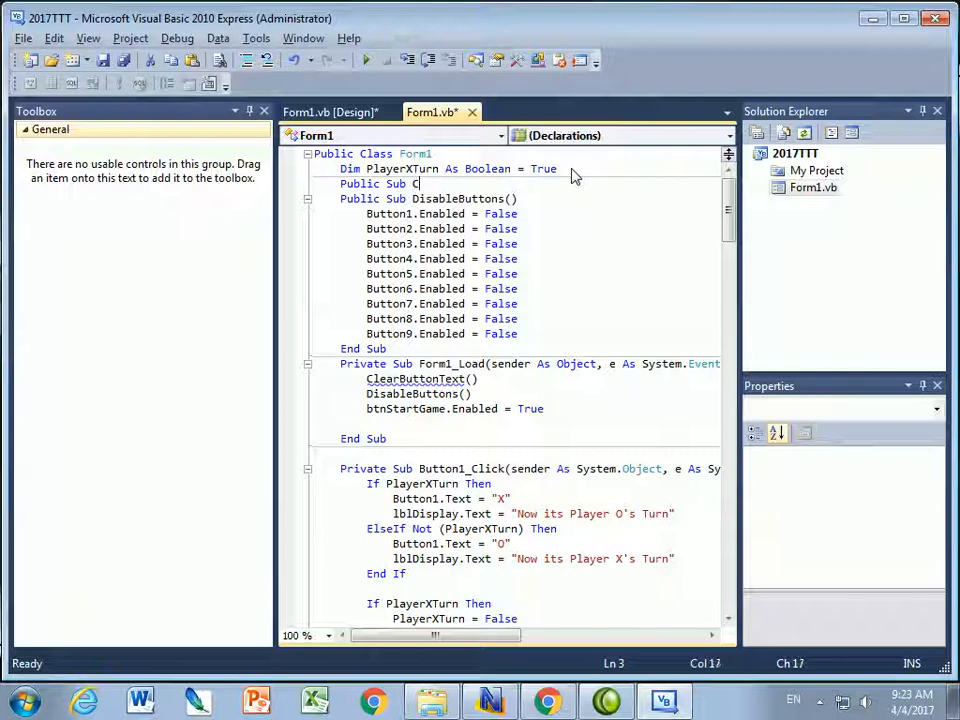
pyautogui.write('learButtonText(')
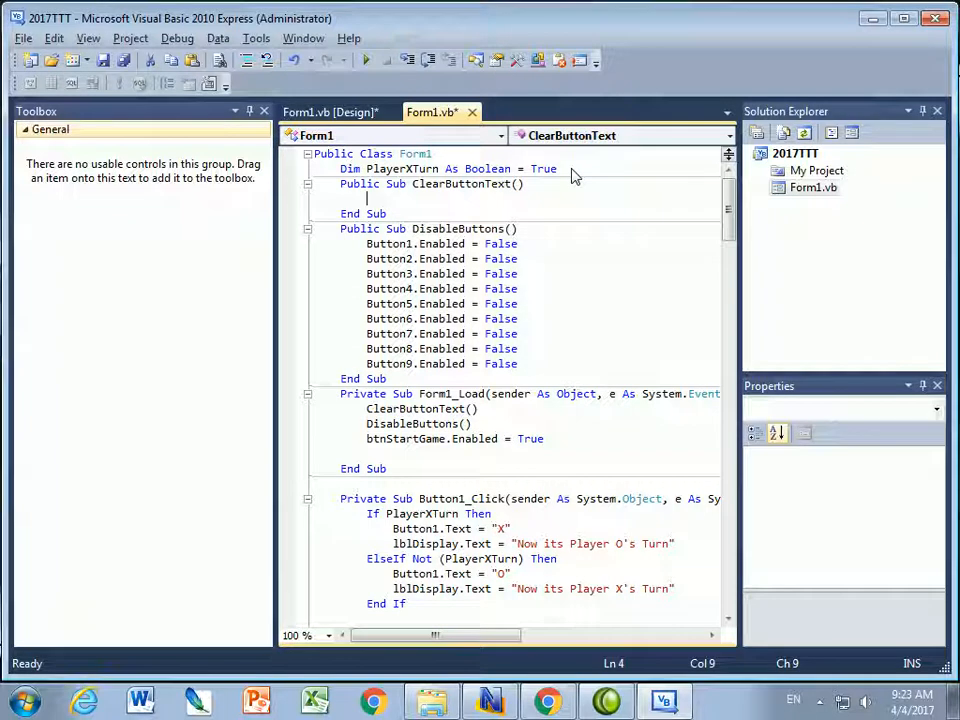
pyautogui.write('Button1.Text = "')
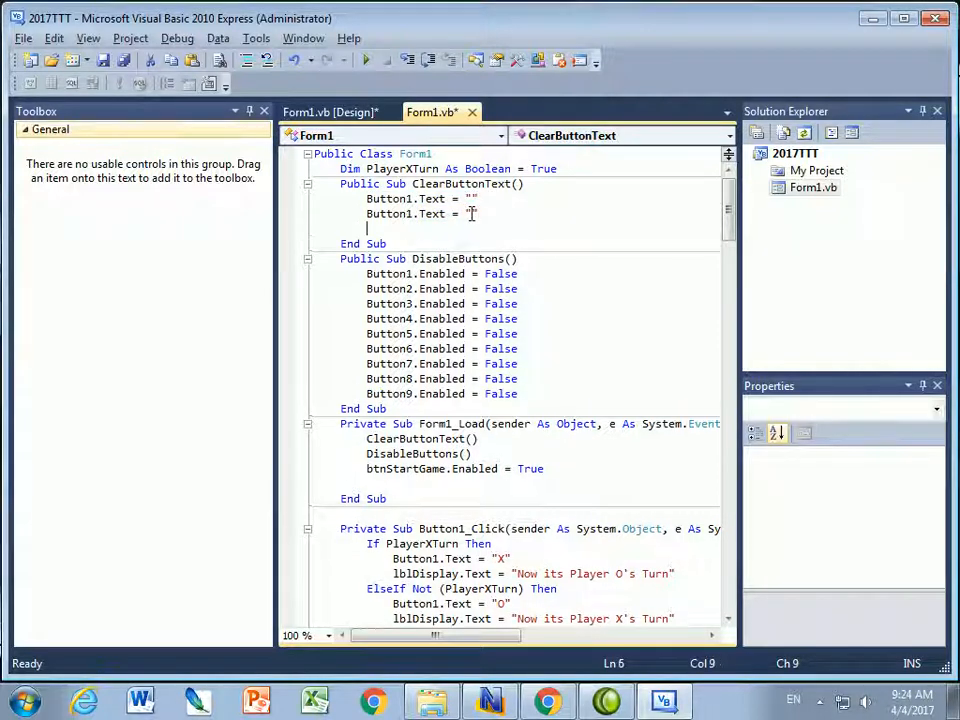
pyautogui.write('Button1.Text = ""')
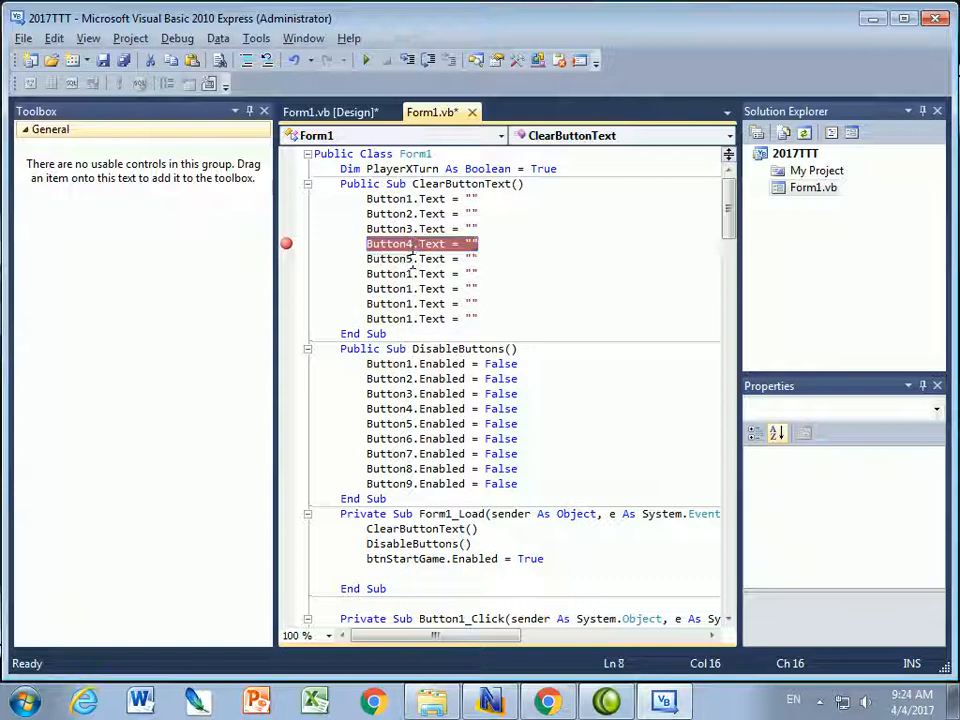
pyautogui.click(410, 288)
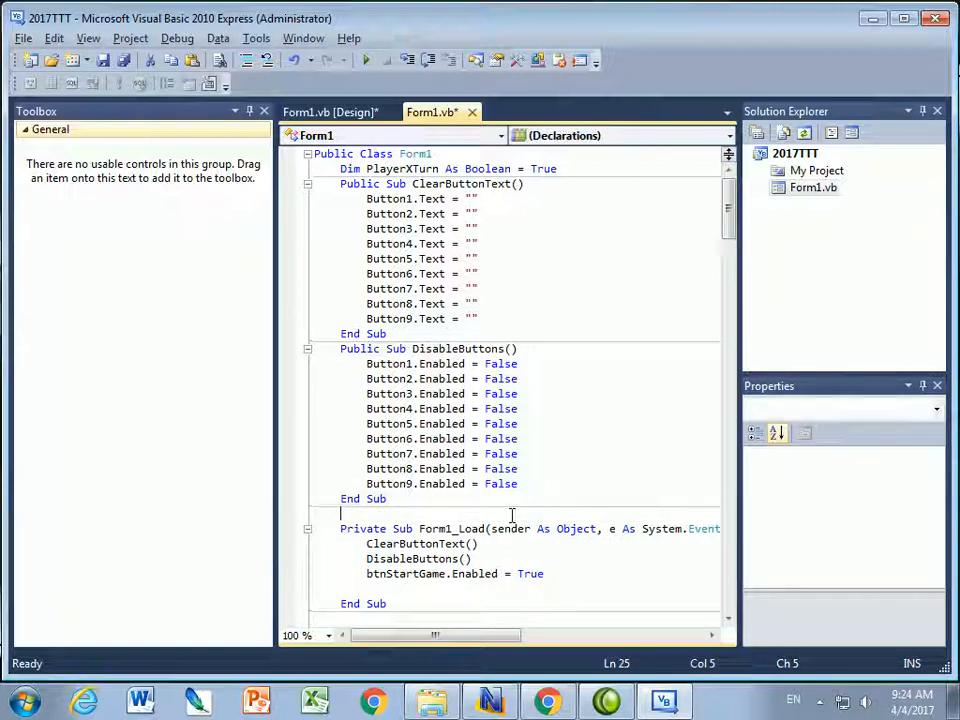
# - Add Public Sub EnableButtons() below DisableButtons to hold the nine Enabled lines
pyautogui.write('public sub')
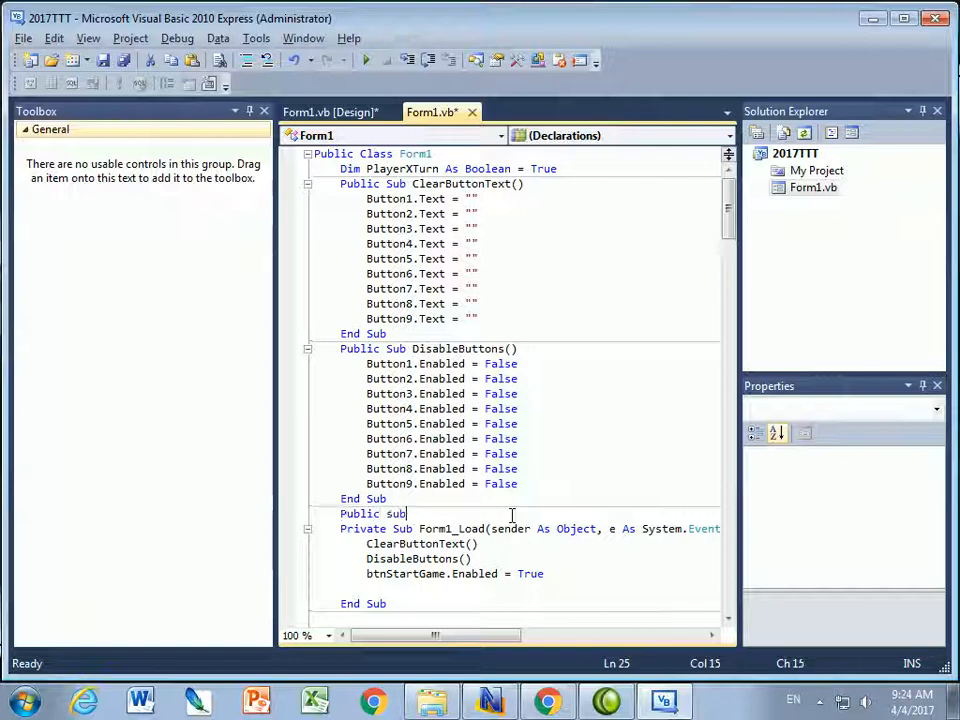
pyautogui.write('Enable')
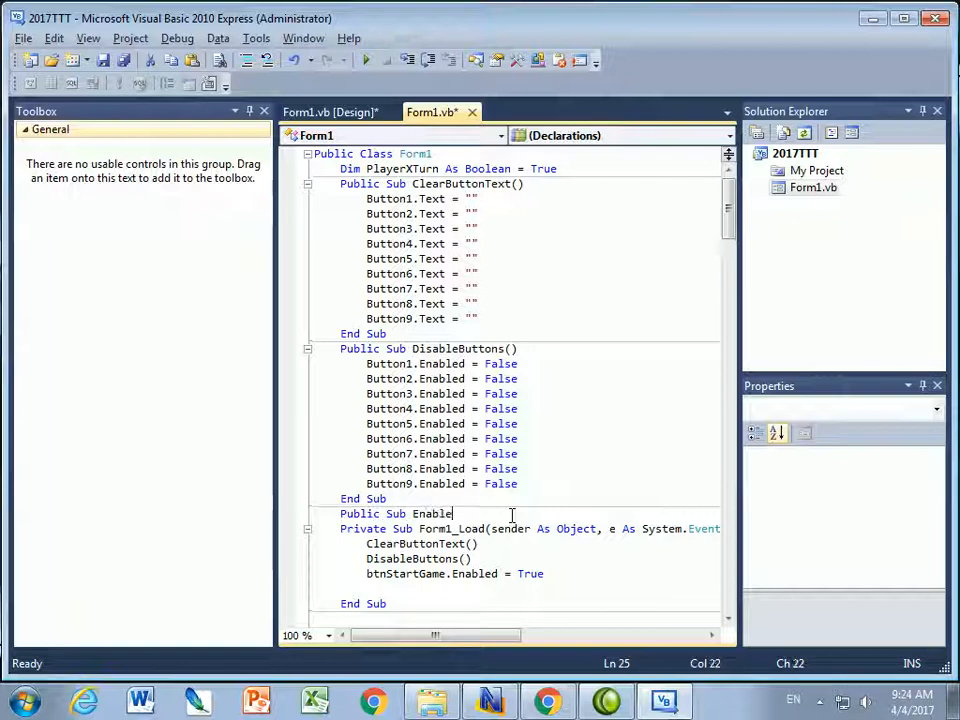
pyautogui.write('Buttons(')
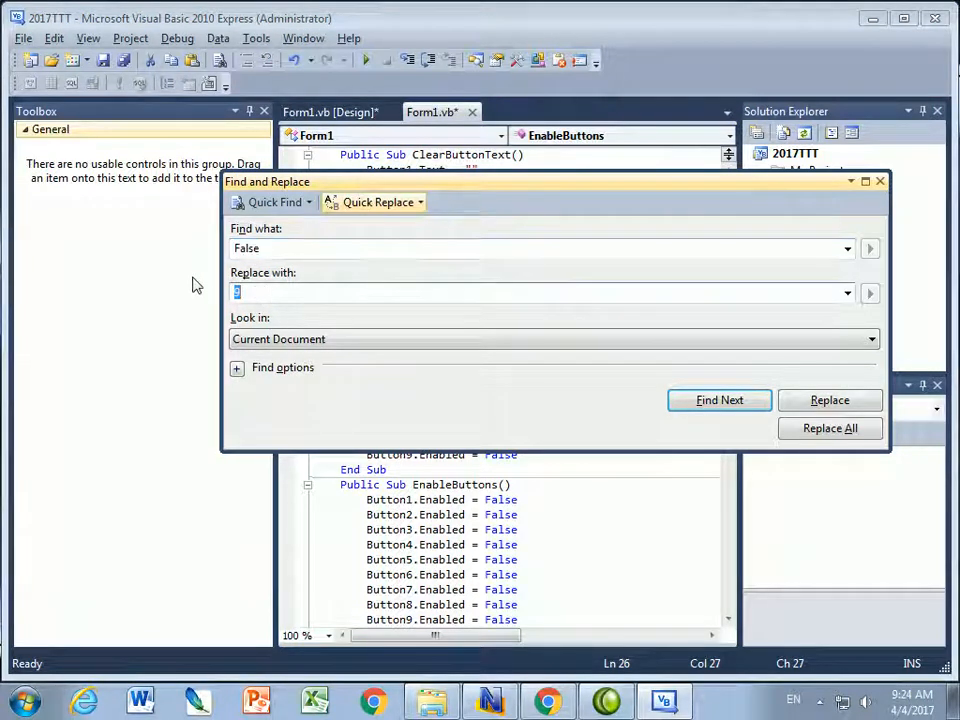
# - Replace False with true on both EnableButtons Enabled lines and return to the form design
pyautogui.write('tur')
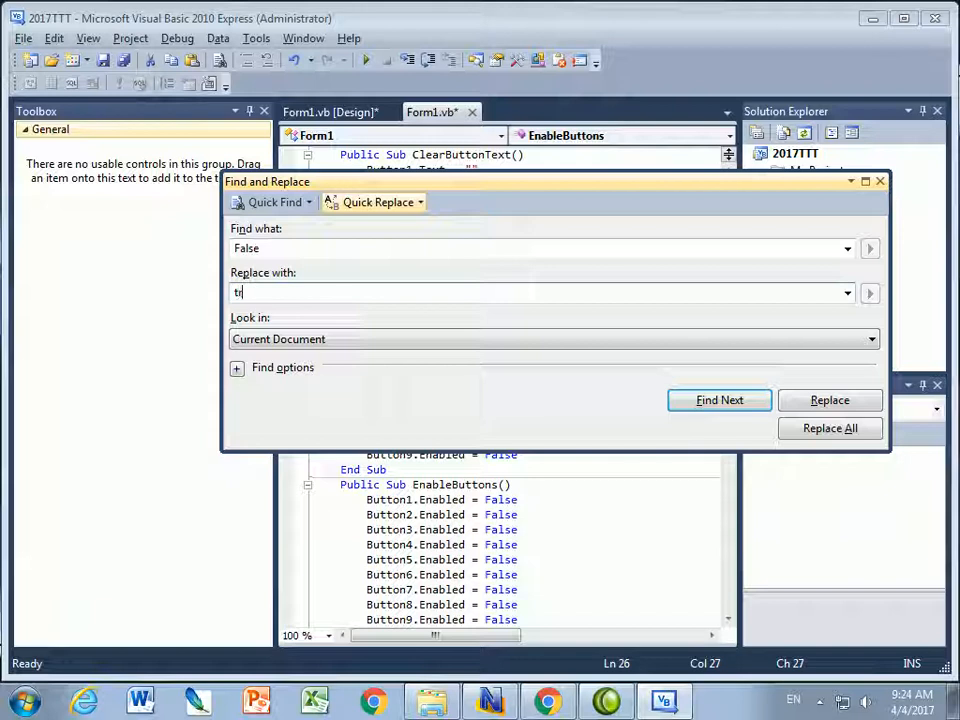
pyautogui.write('ue')
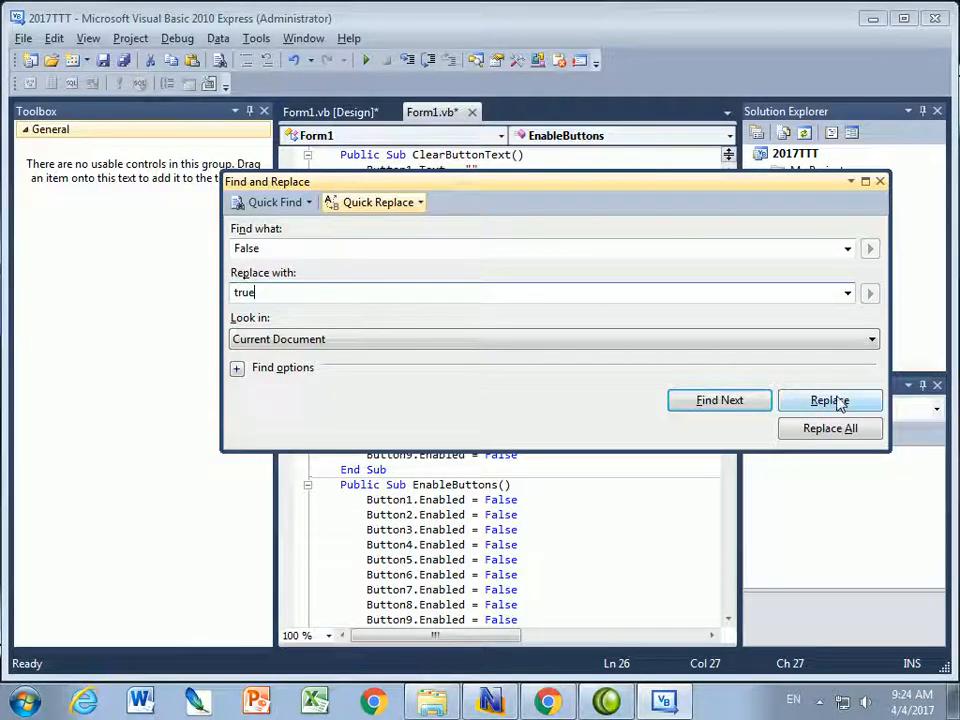
pyautogui.click(830, 400)
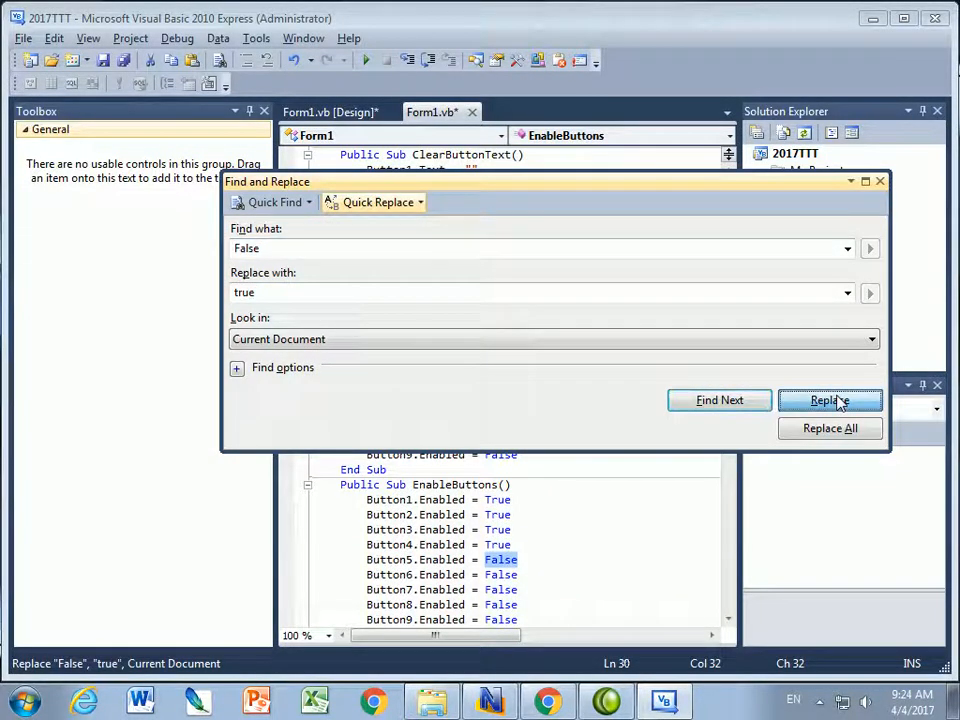
pyautogui.click(830, 400)
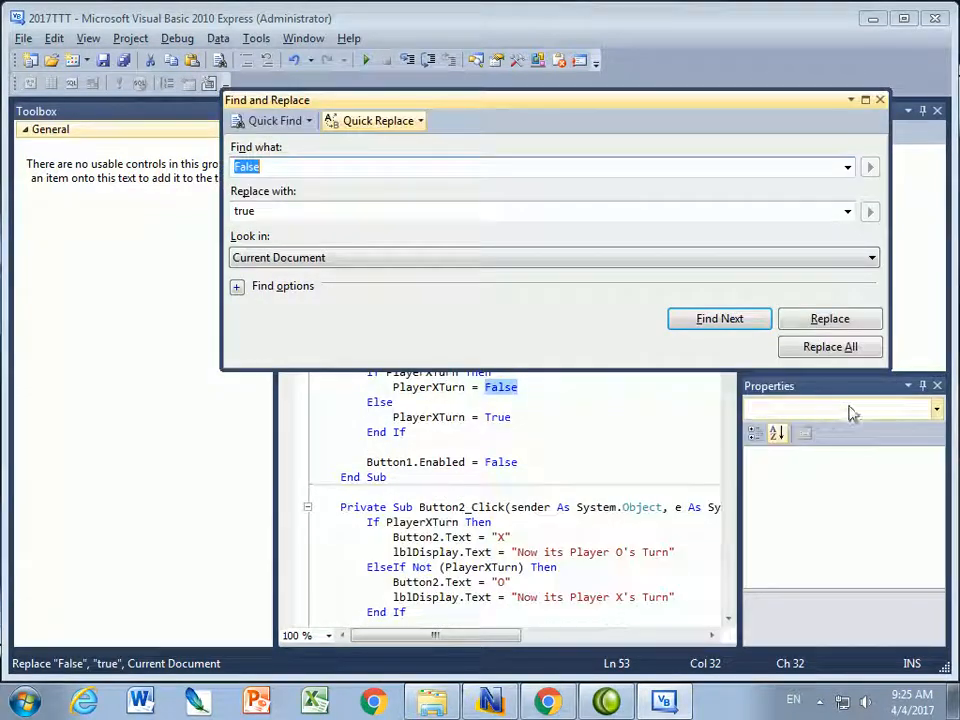
pyautogui.click(880, 100)
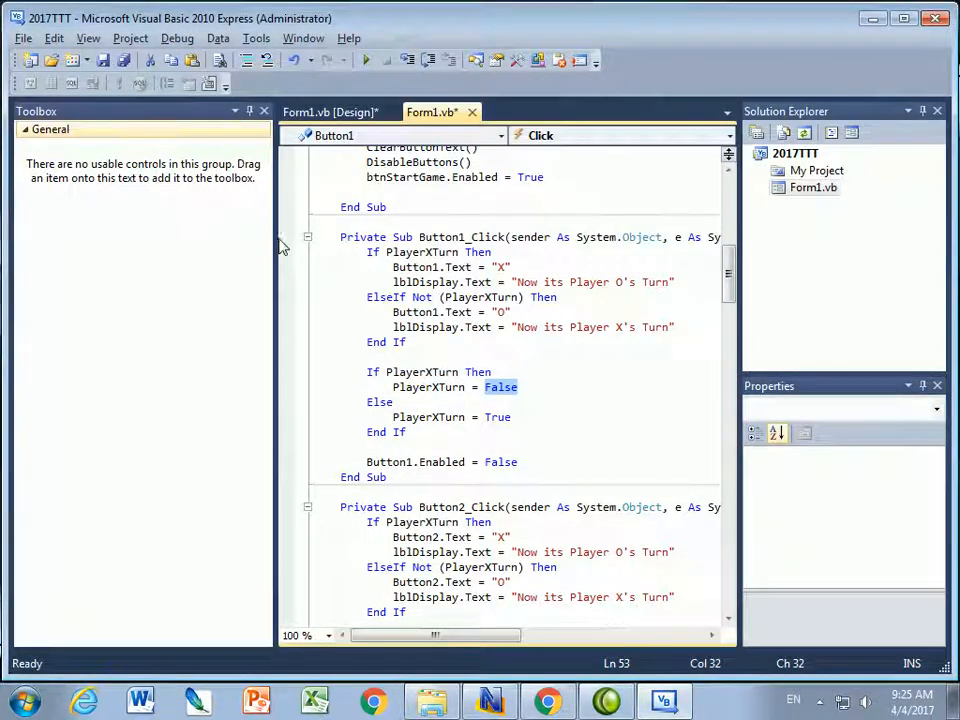
pyautogui.click(330, 112)
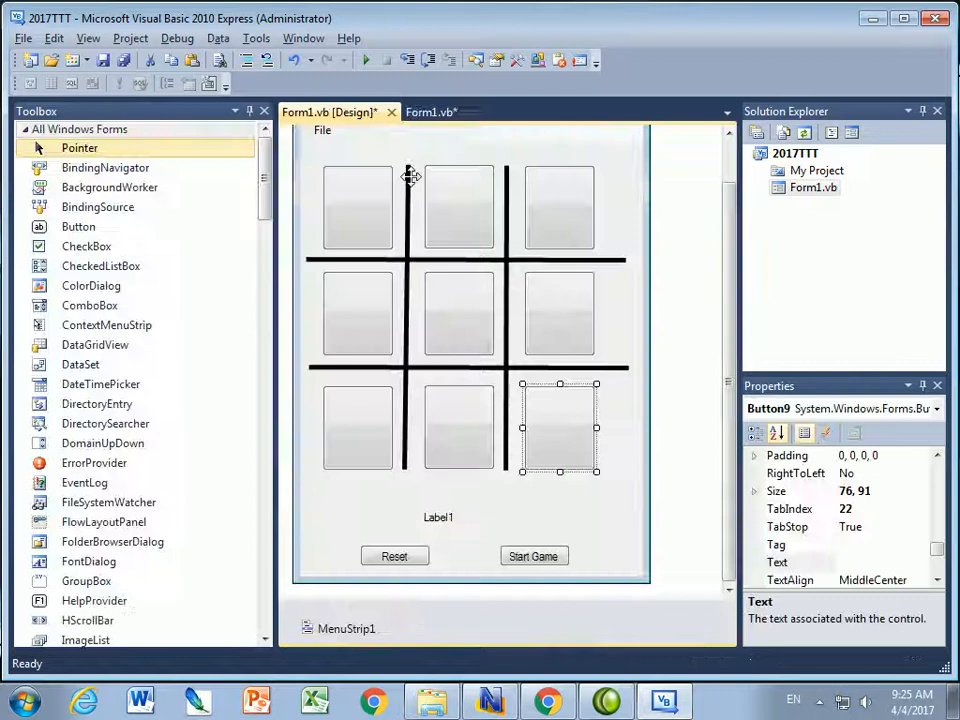
# - Give Start Game a Click handler calling ClearButtonText and EnableButtons and setting PlayerXTurn = True
pyautogui.click(432, 112)
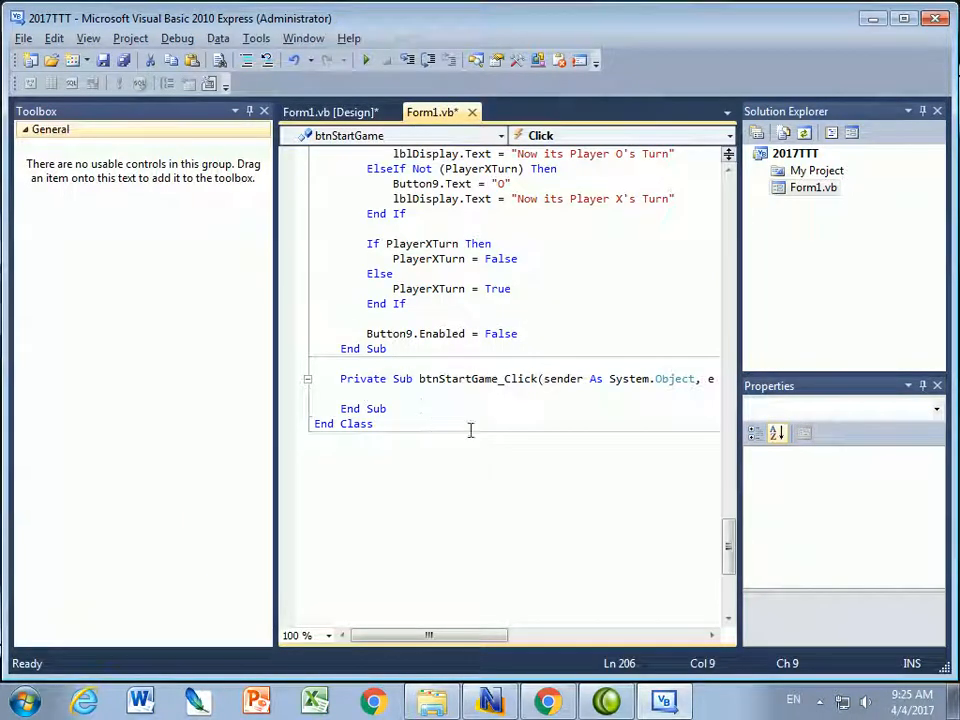
pyautogui.write('ClearButtonText(')
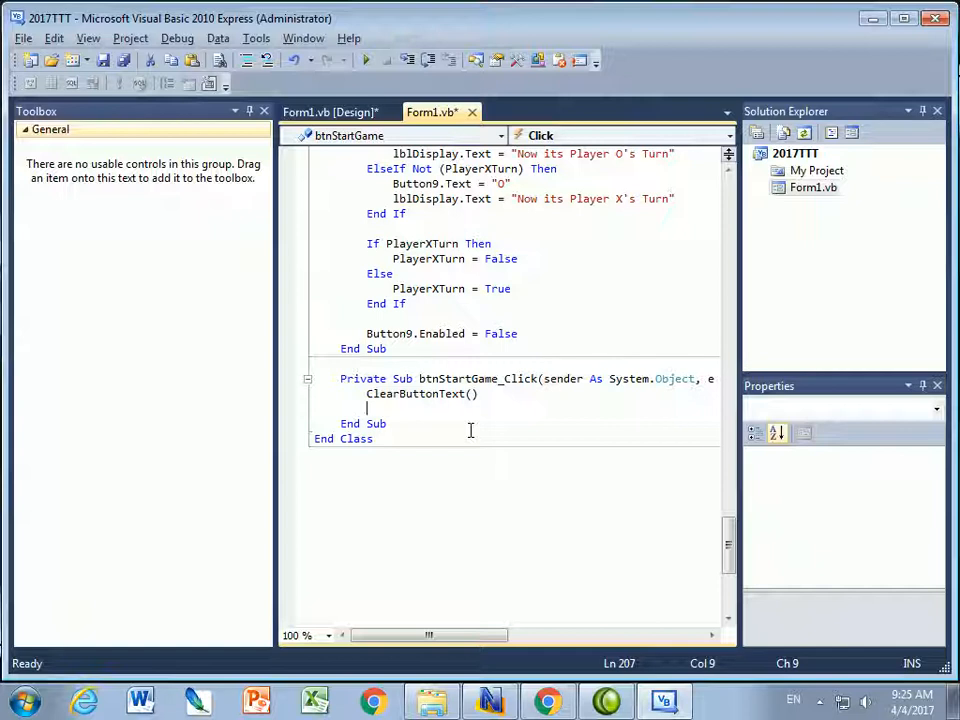
pyautogui.write('EnableButtons()')
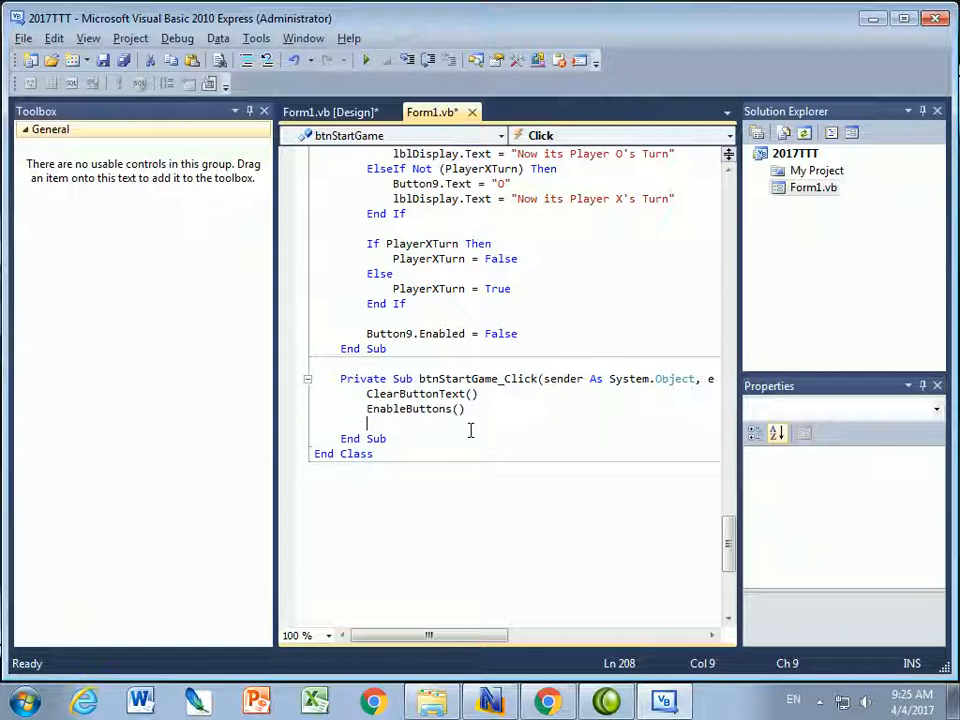
pyautogui.write('playerXTurn = True')
pyautogui.write('lblDisplay .Text')
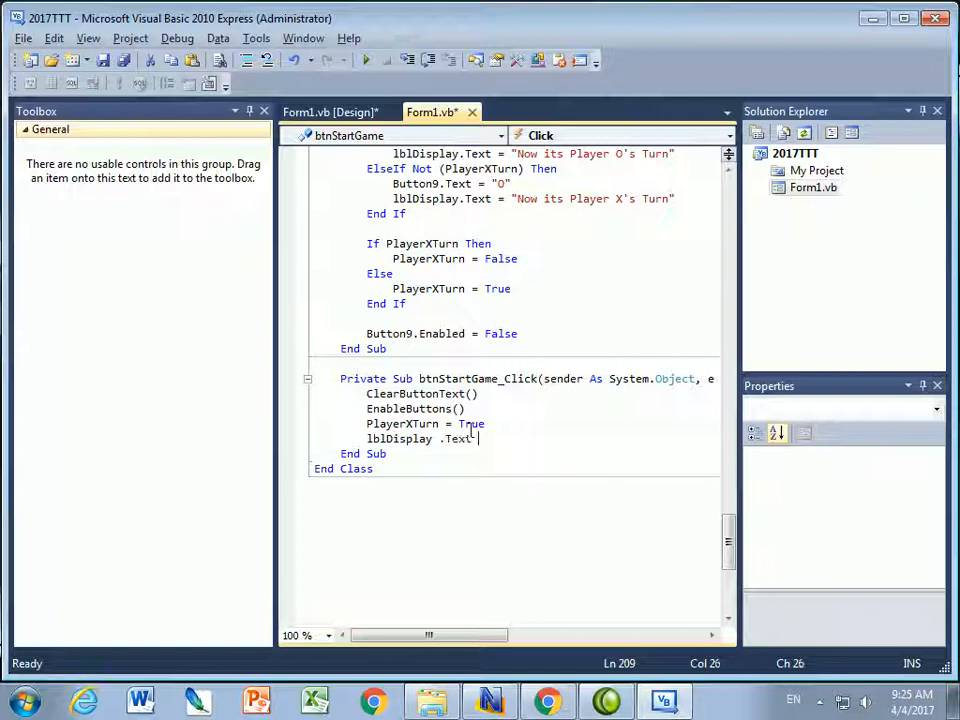
# - Make the handler show "Now it's Player X's Turn" in lblDisplay
pyautogui.write('= "')
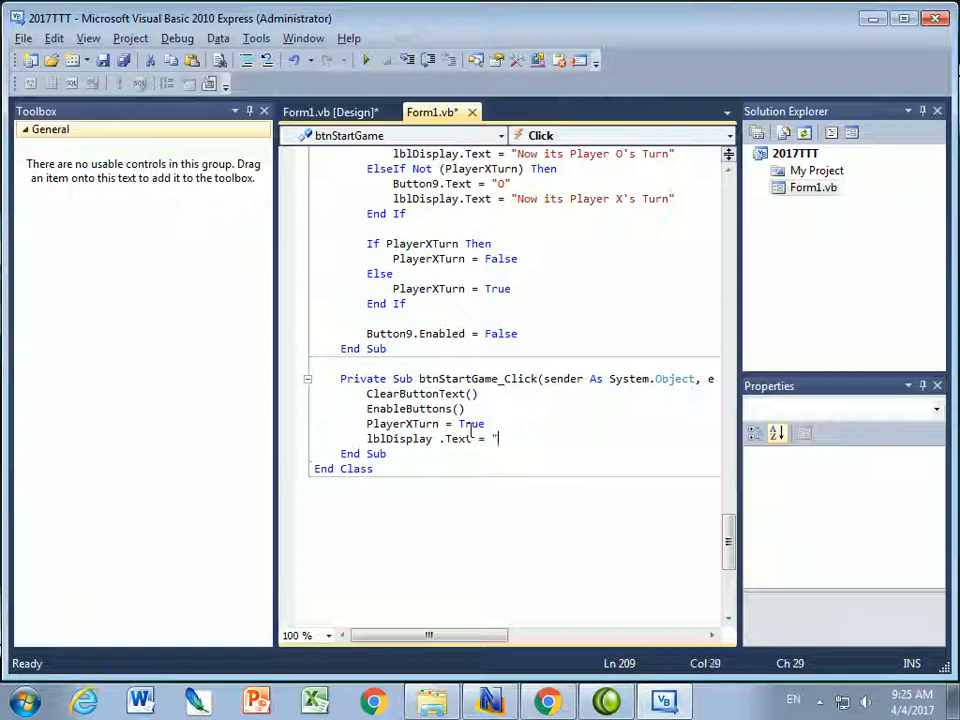
pyautogui.write('Now it')
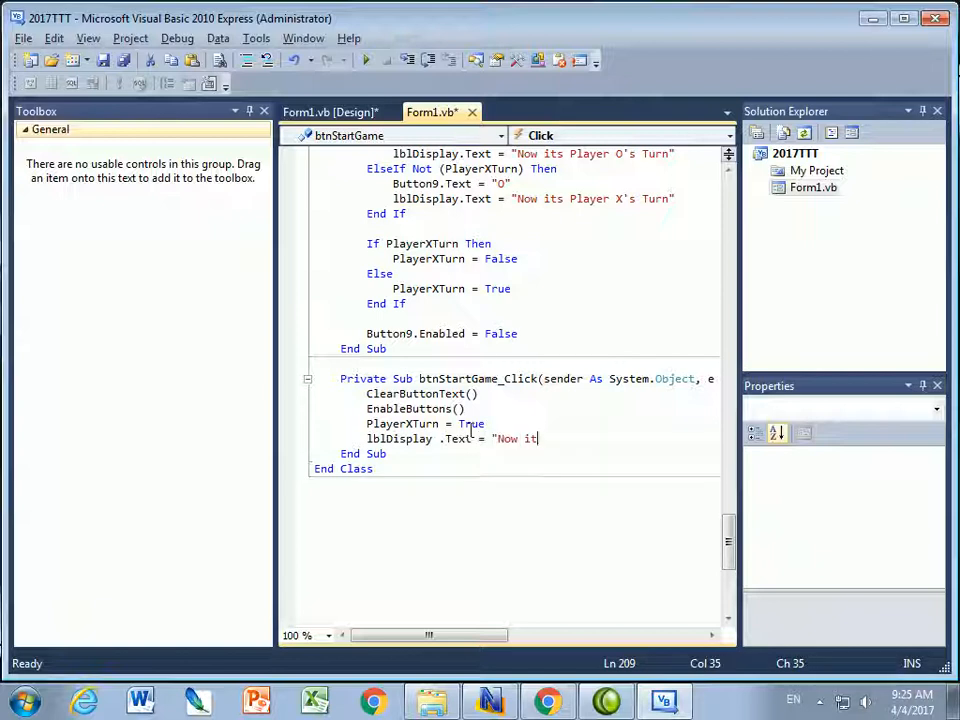
pyautogui.write("'s P")
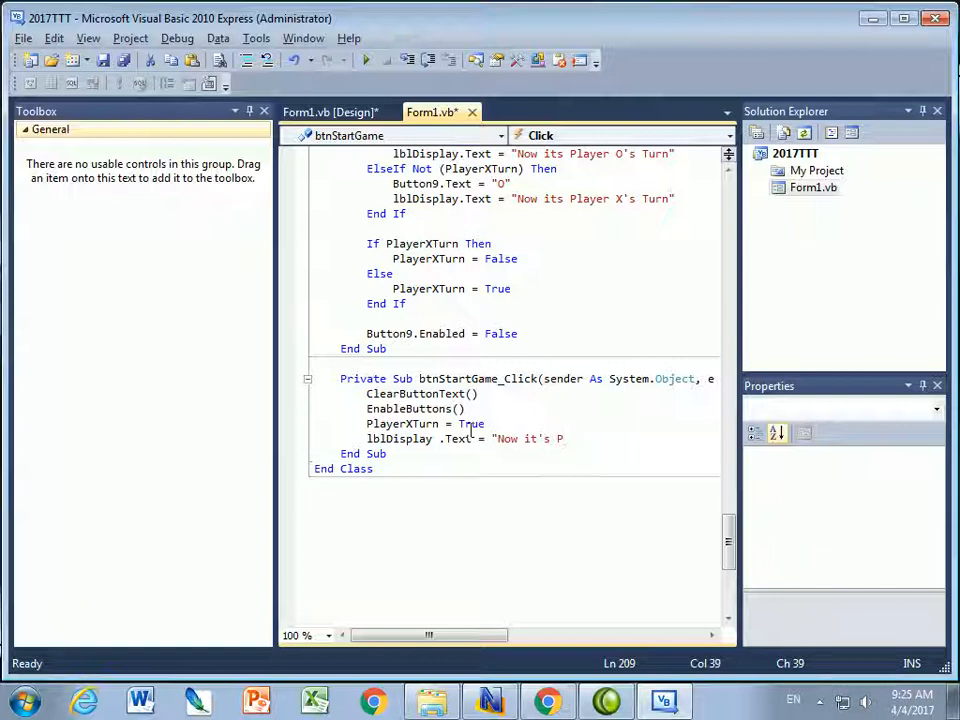
pyautogui.write('la')
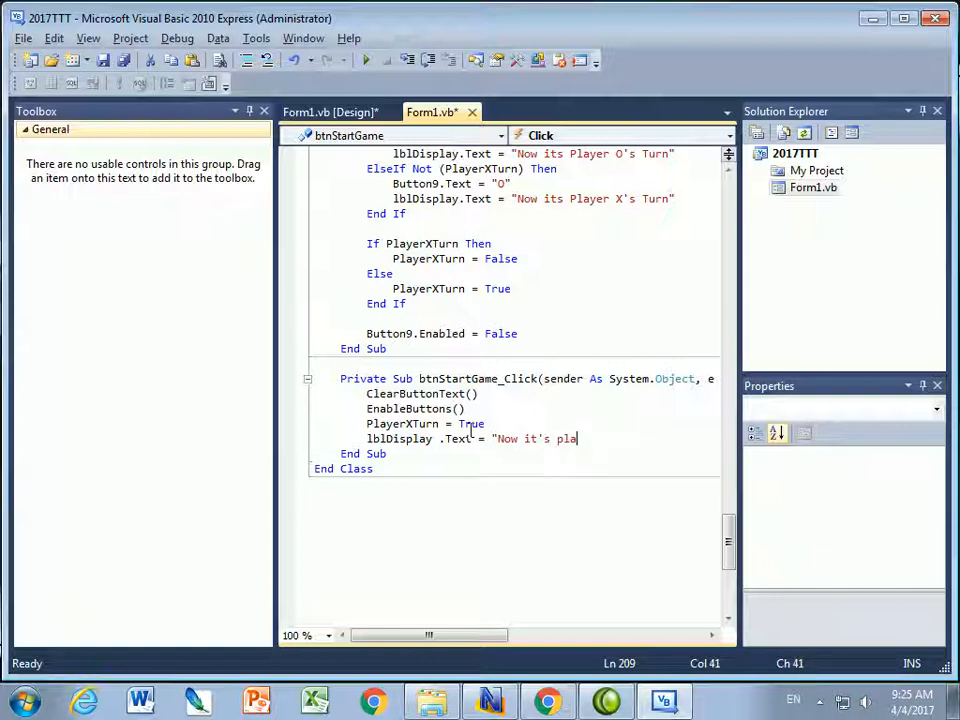
pyautogui.write('yer X')
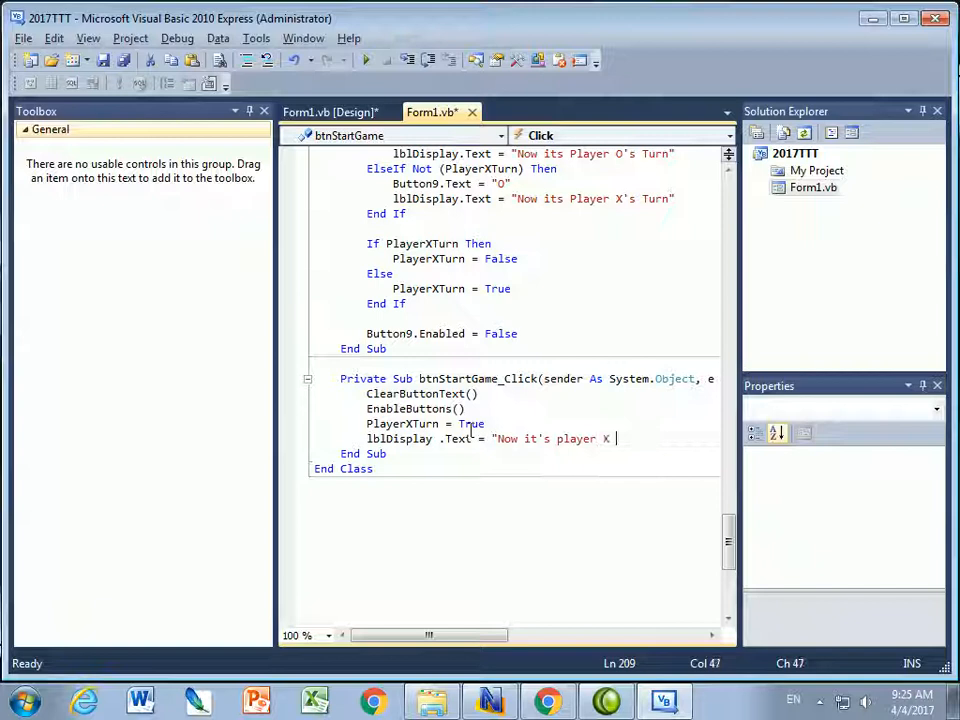
pyautogui.write("'s")
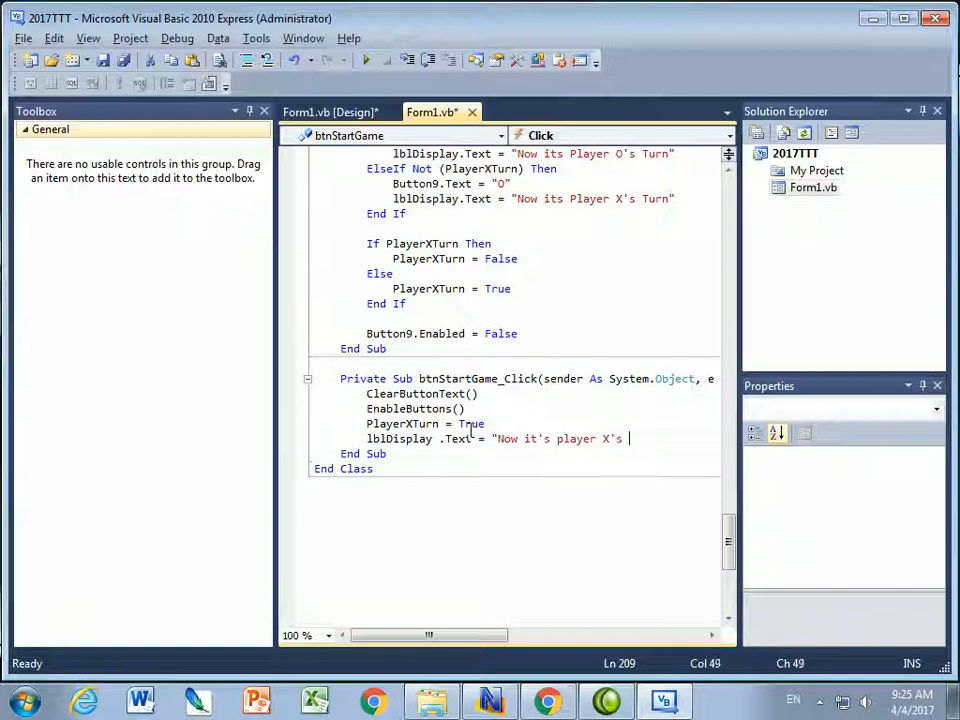
pyautogui.write('Turn"')
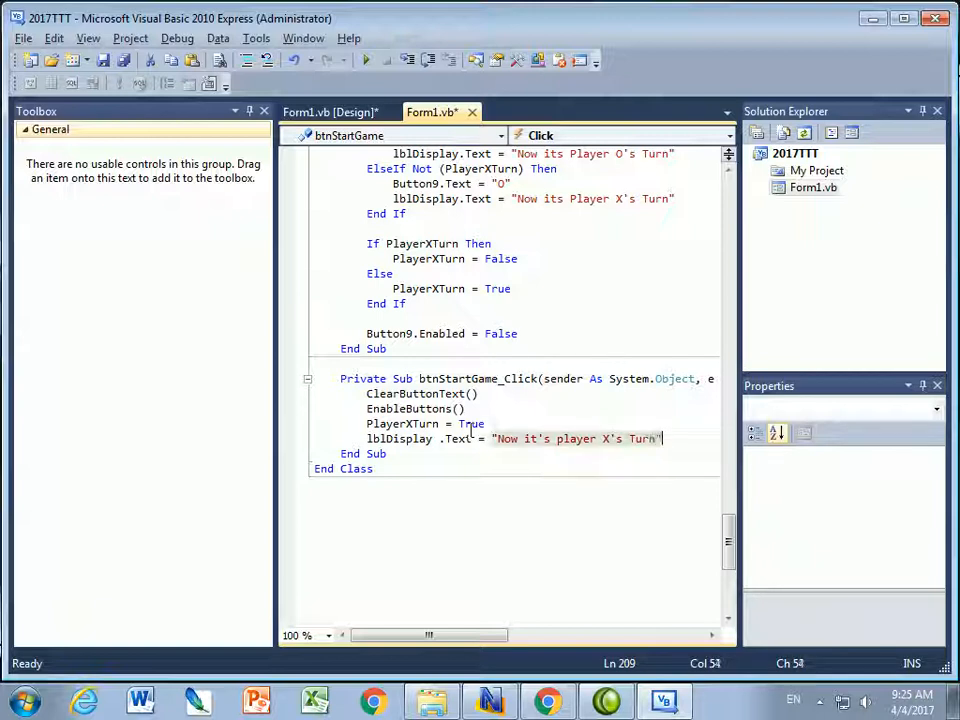
pyautogui.click(550, 516)
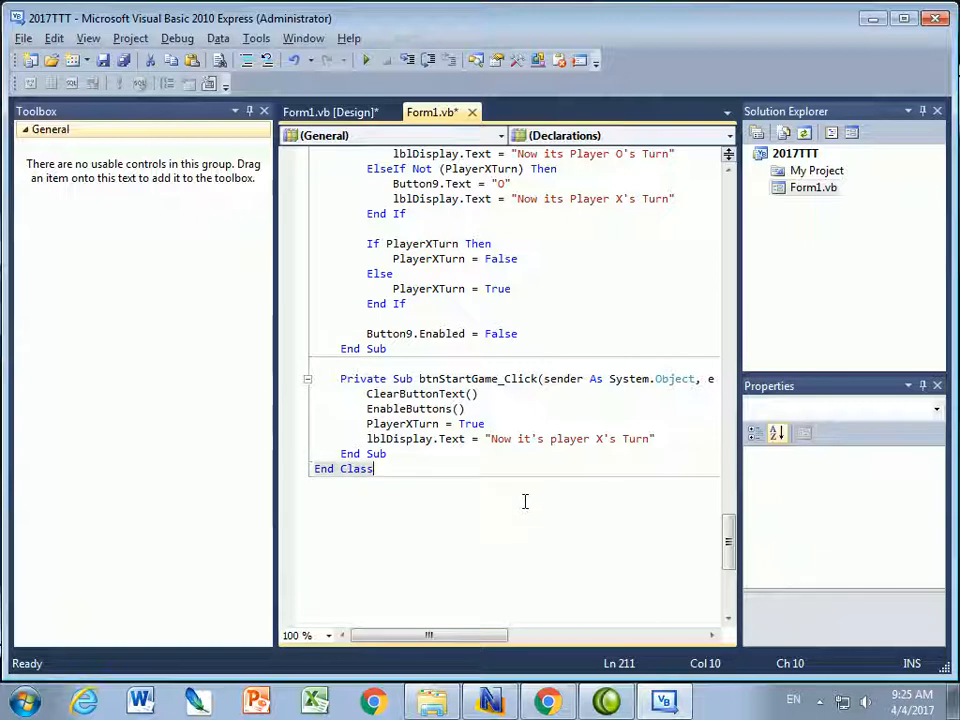
# - Return to the Form1 design view and build and run the game with F5
pyautogui.click(330, 112)
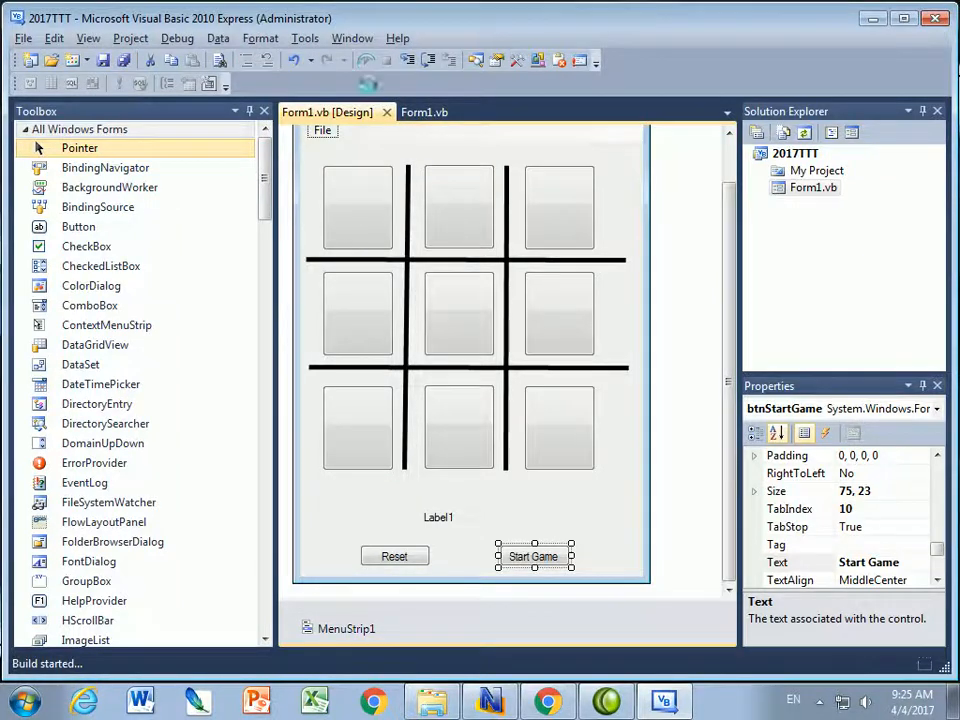
pyautogui.press('F5')
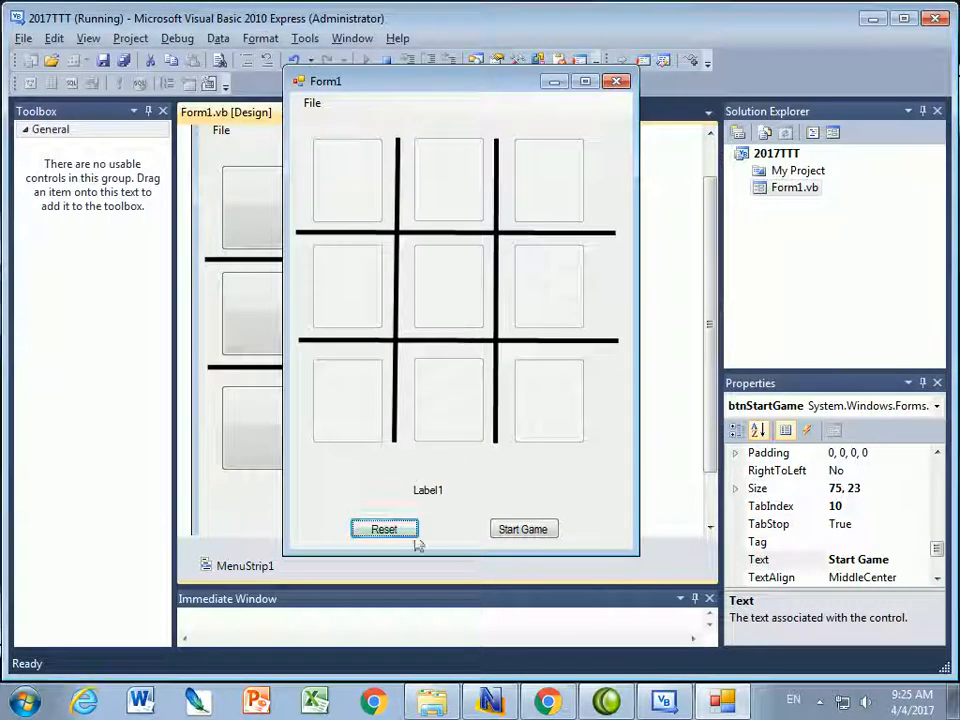
pyautogui.moveTo(612, 436)
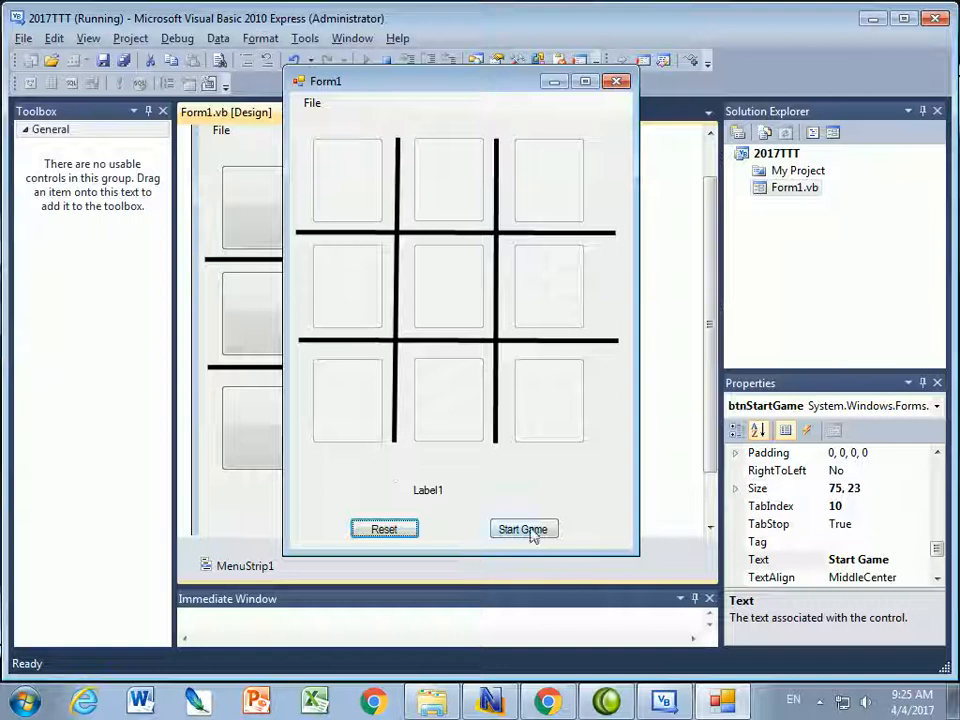
# - Start a round and place X centre, O bottom-left, X top-left, O bottom-middle
pyautogui.click(524, 528)
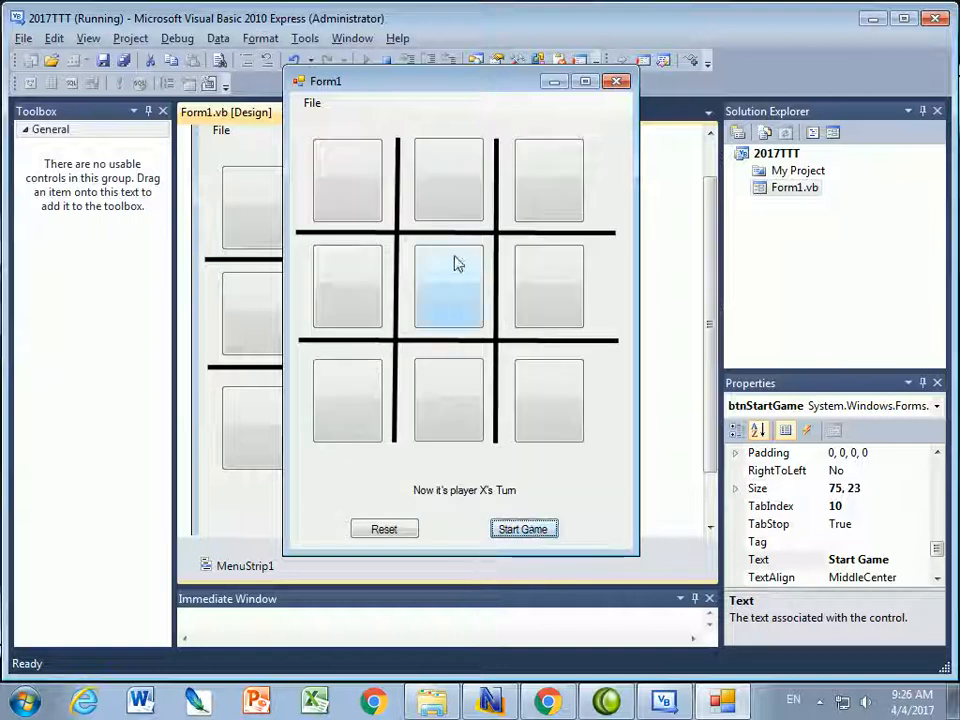
pyautogui.click(448, 288)
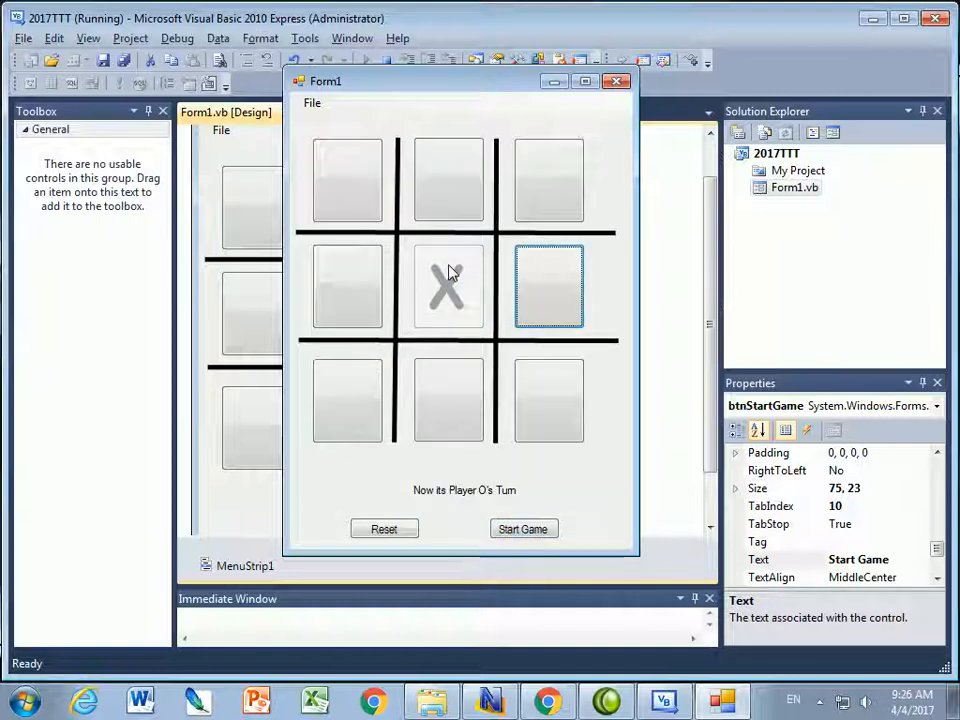
pyautogui.click(348, 400)
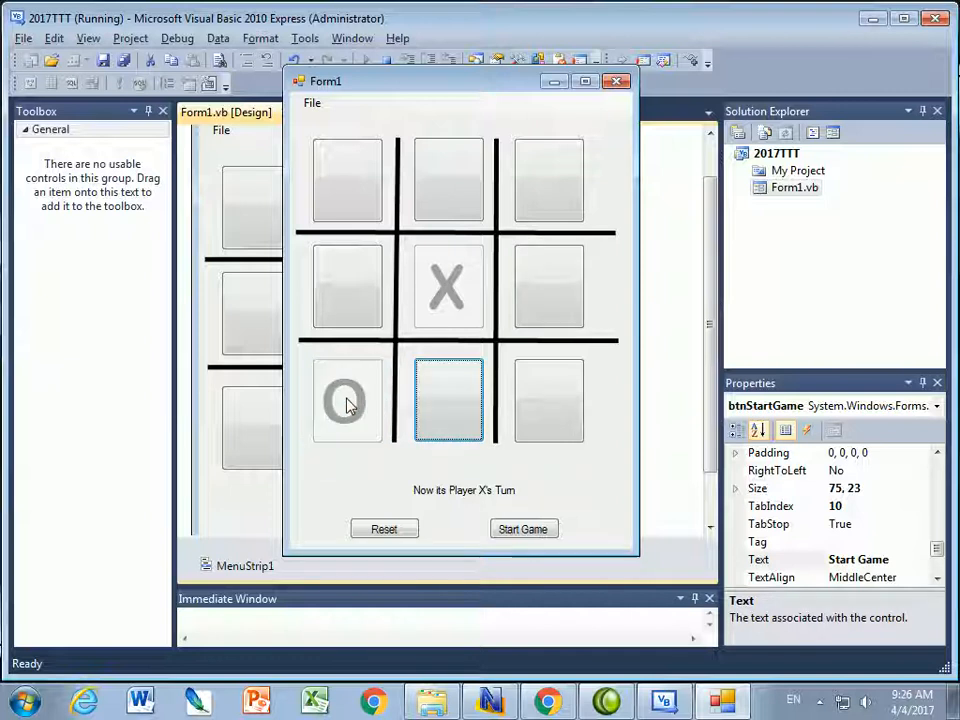
pyautogui.moveTo(348, 418)
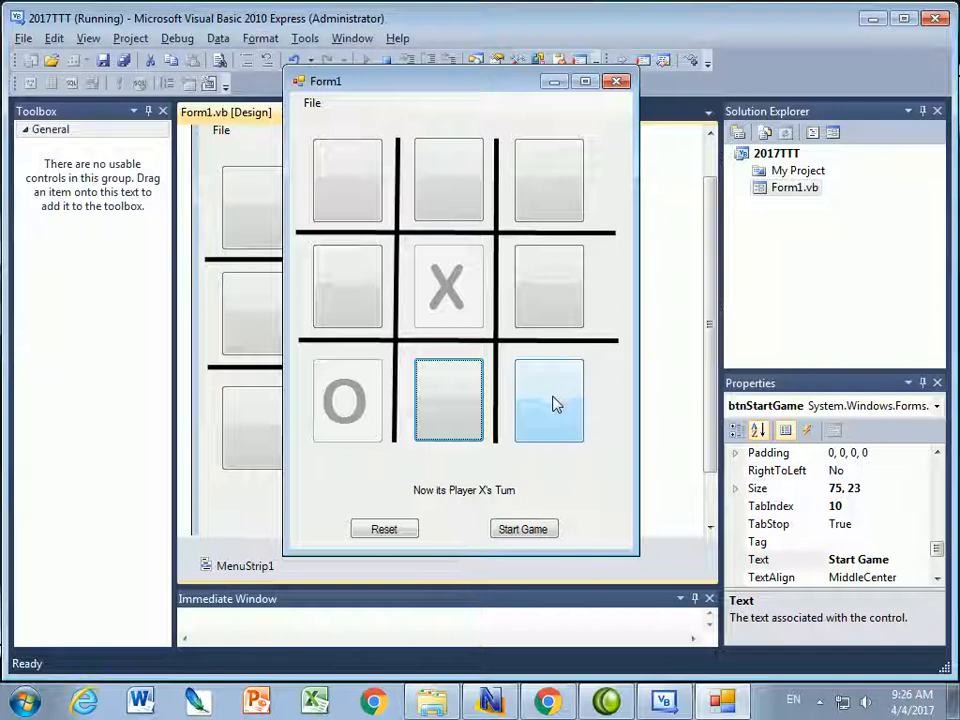
pyautogui.moveTo(560, 168)
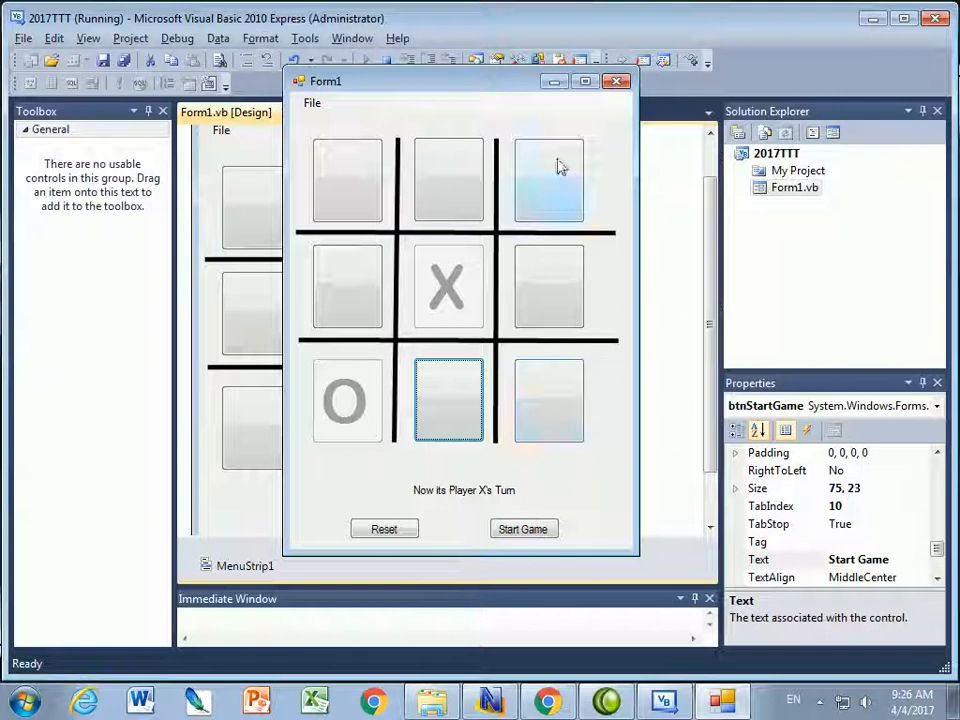
pyautogui.moveTo(348, 180)
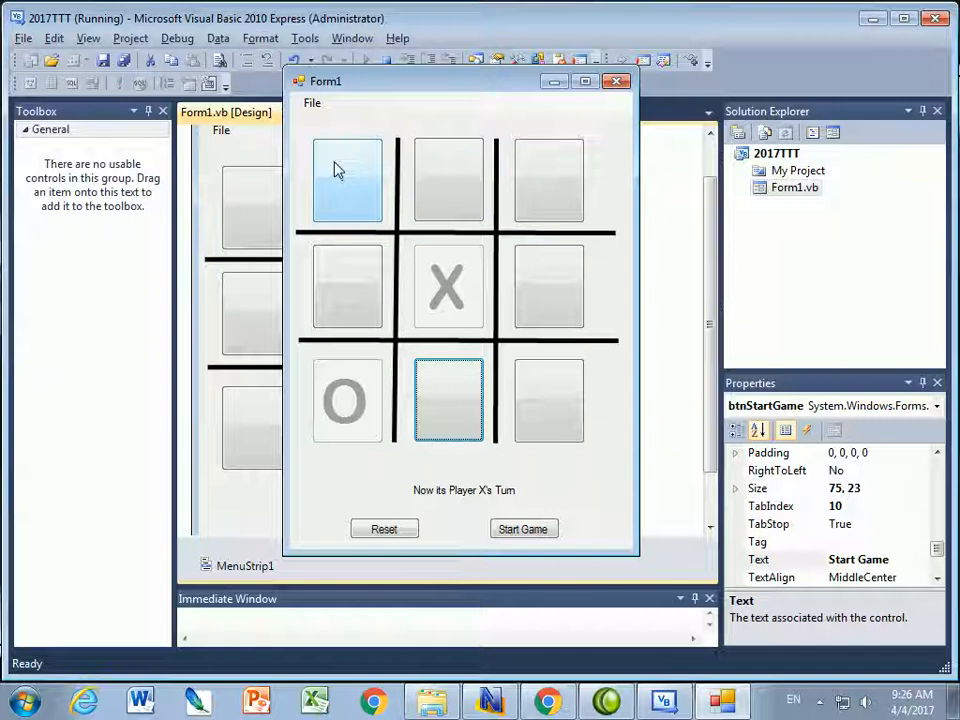
pyautogui.click(348, 180)
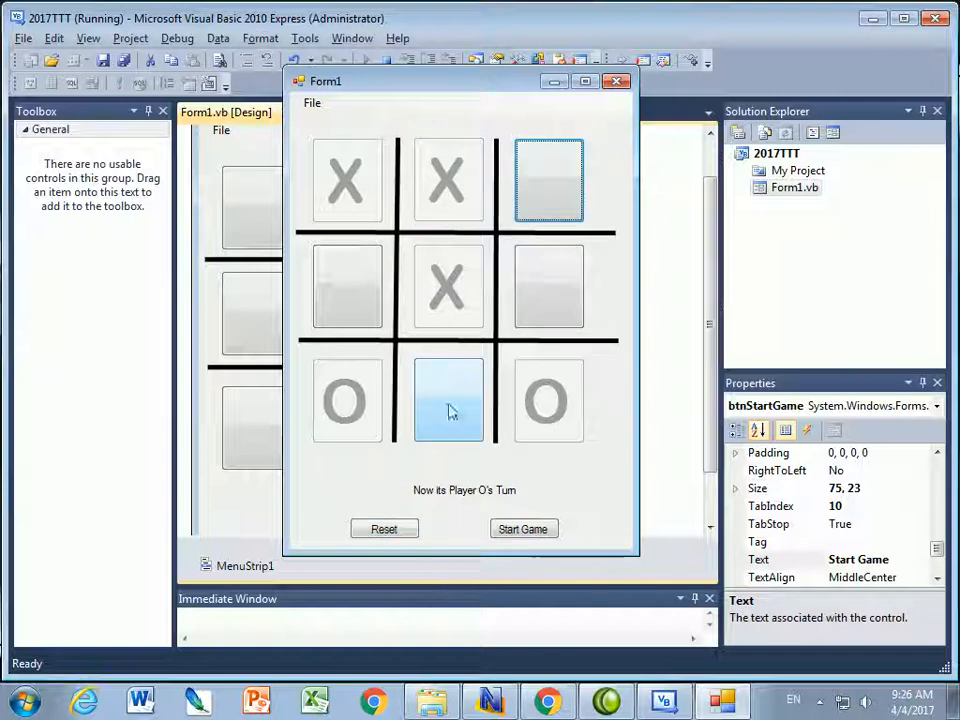
pyautogui.click(448, 400)
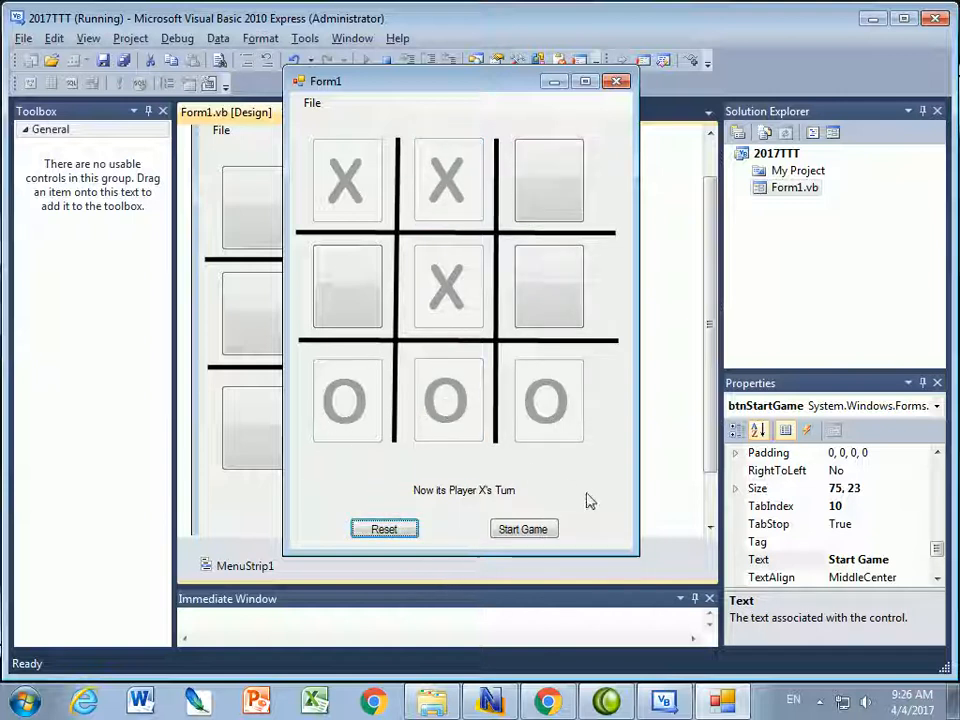